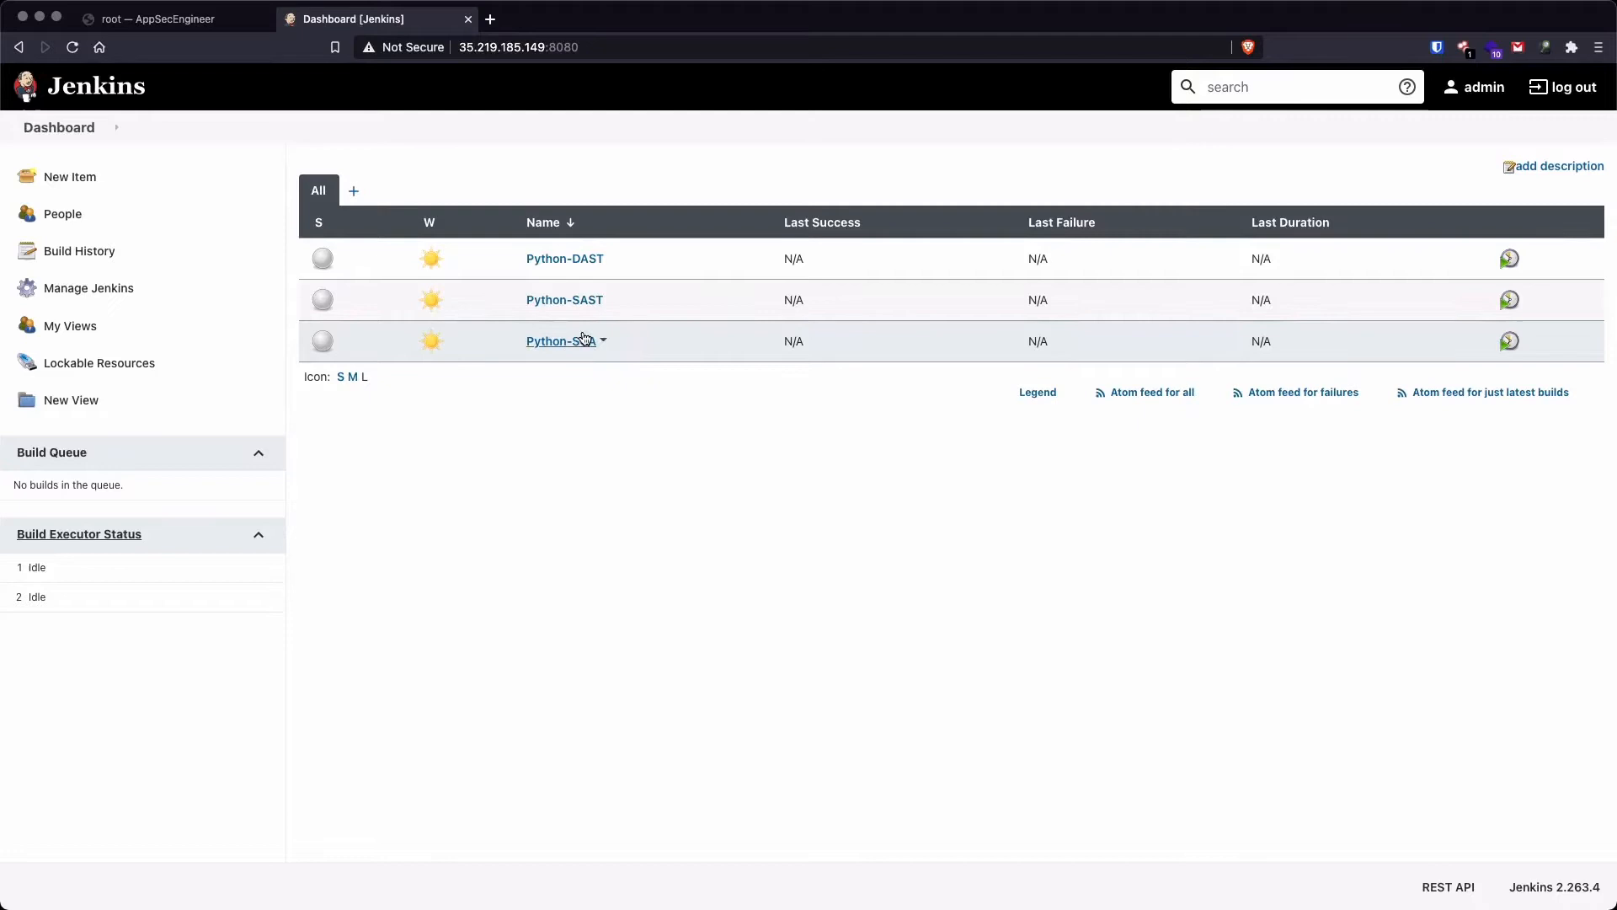
pyautogui.moveTo(589, 376)
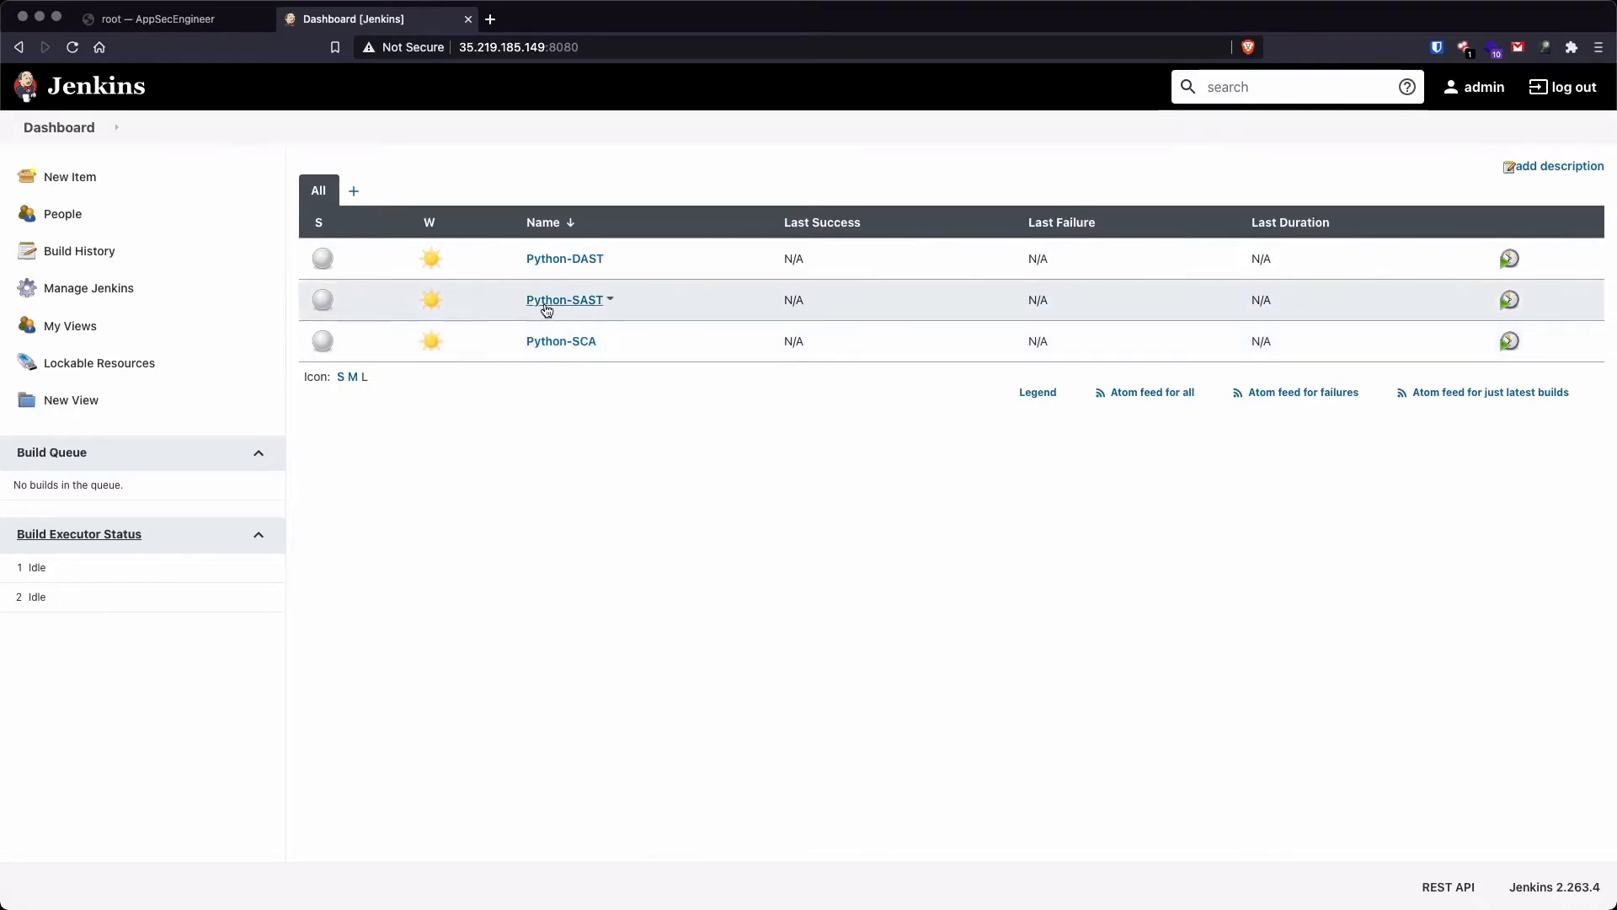
pyautogui.moveTo(591, 250)
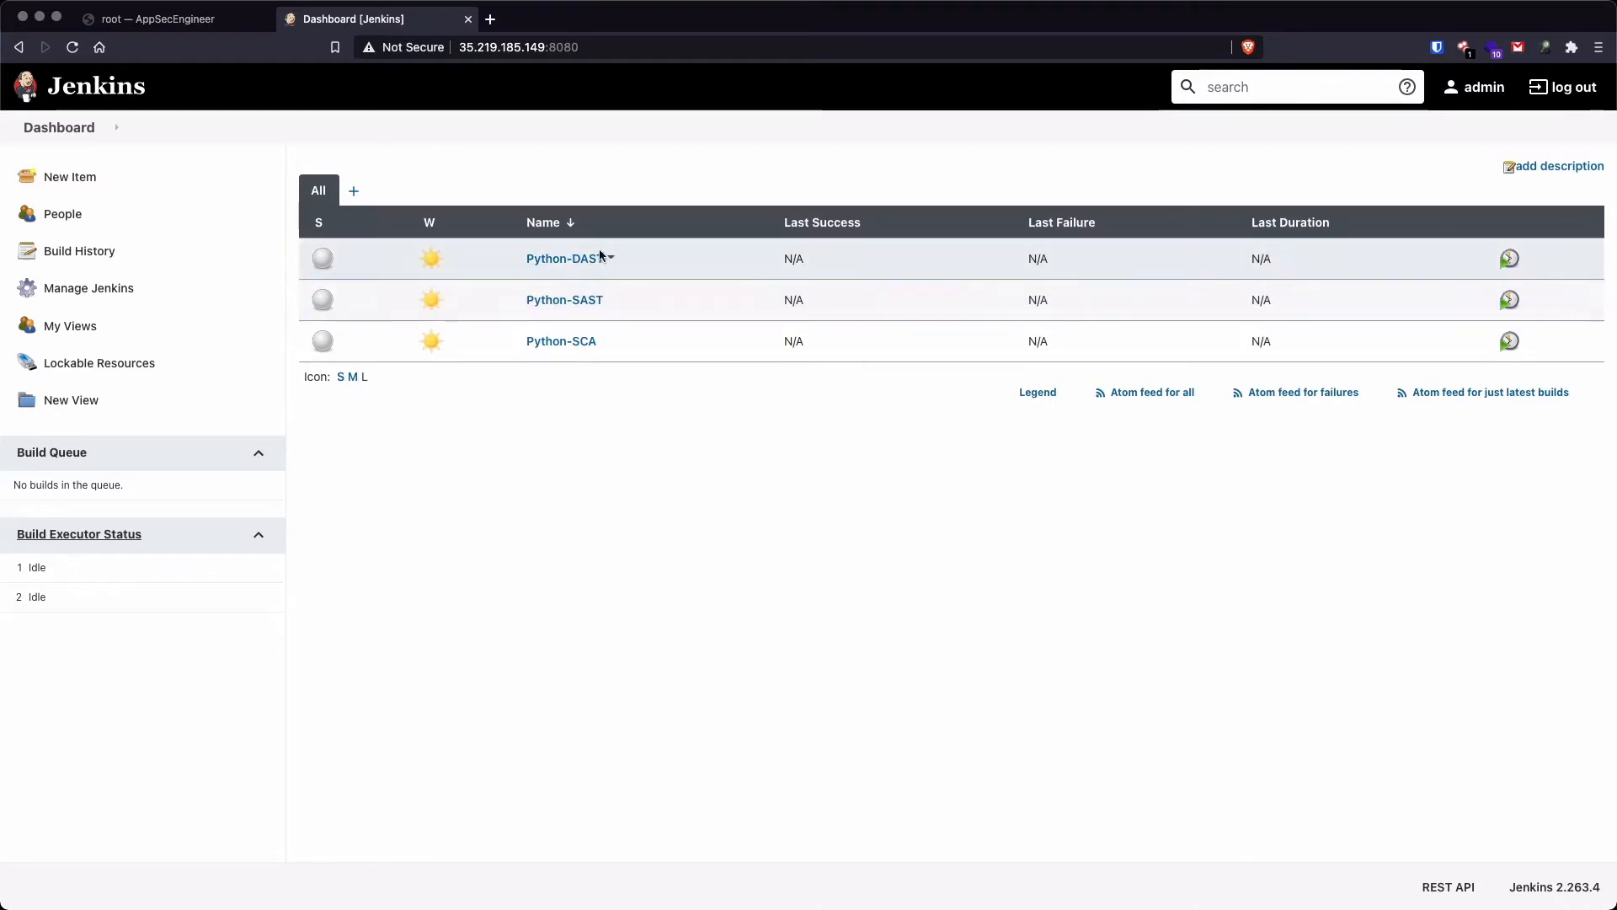
pyautogui.moveTo(603, 343)
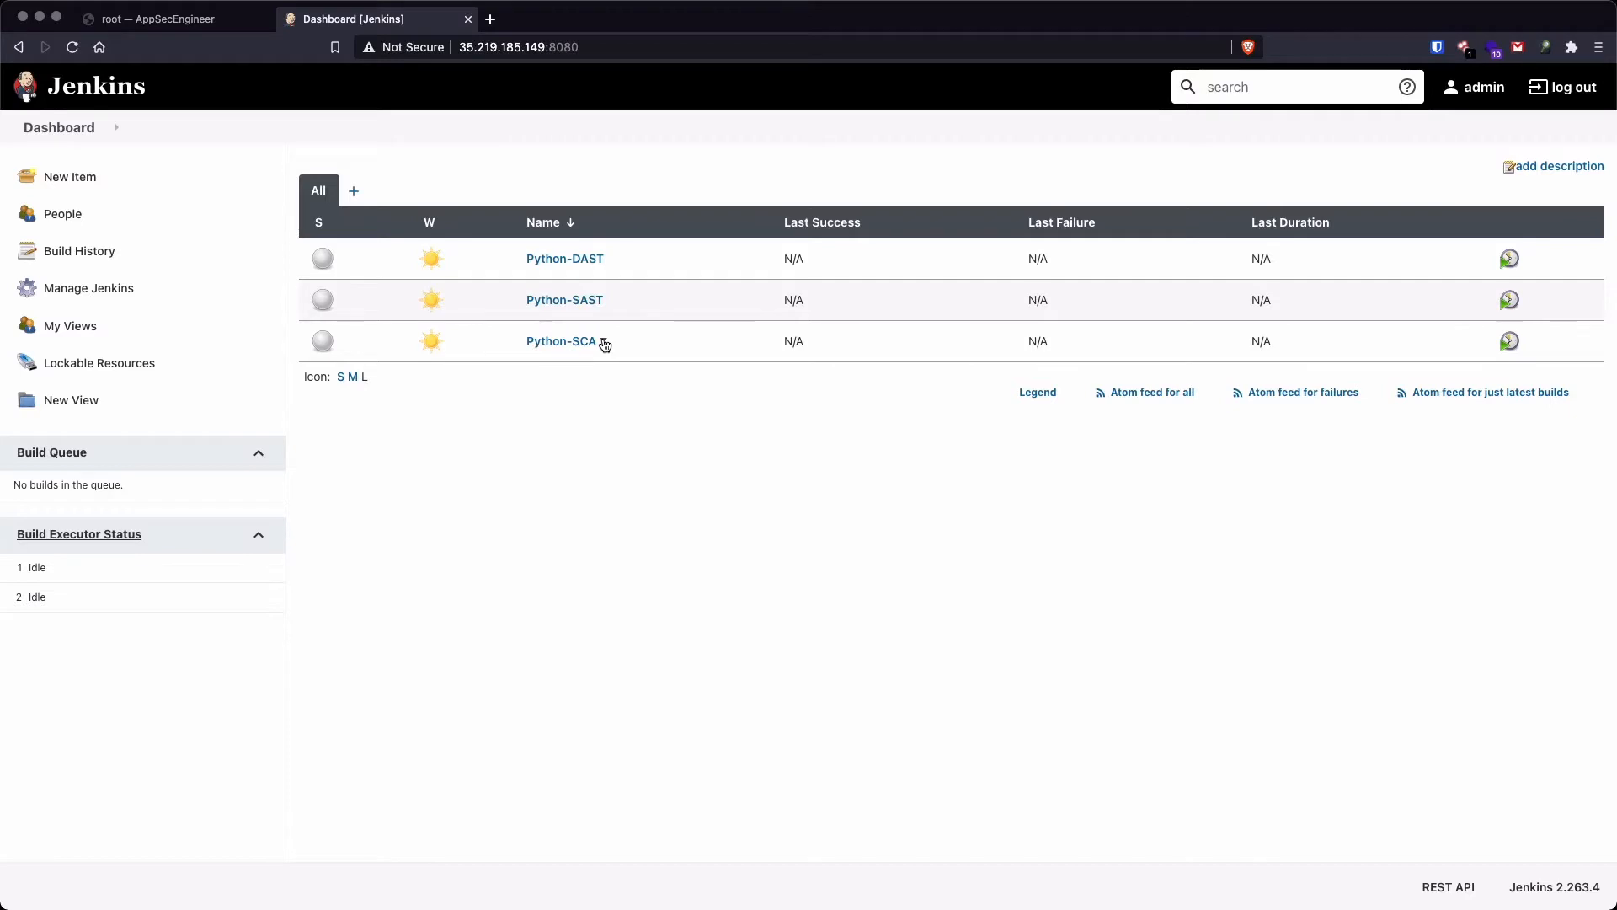
# Step: Trigger Build Now on the Python-SCA job to start the chained SCA, SAST and DAST builds
pyautogui.click(603, 342)
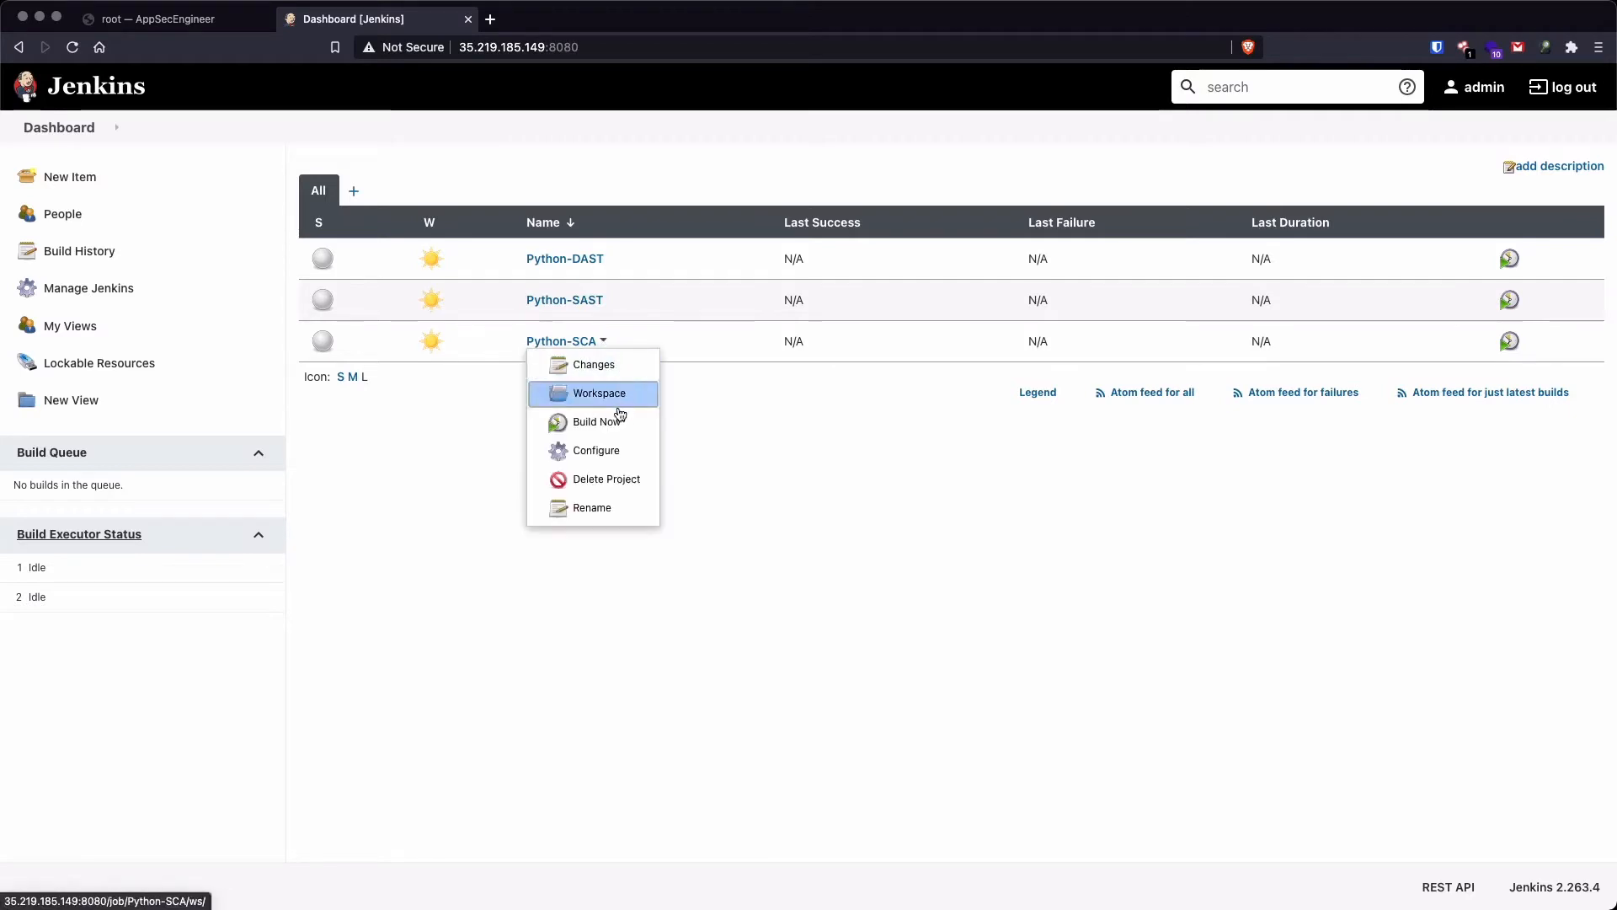
pyautogui.moveTo(599, 422)
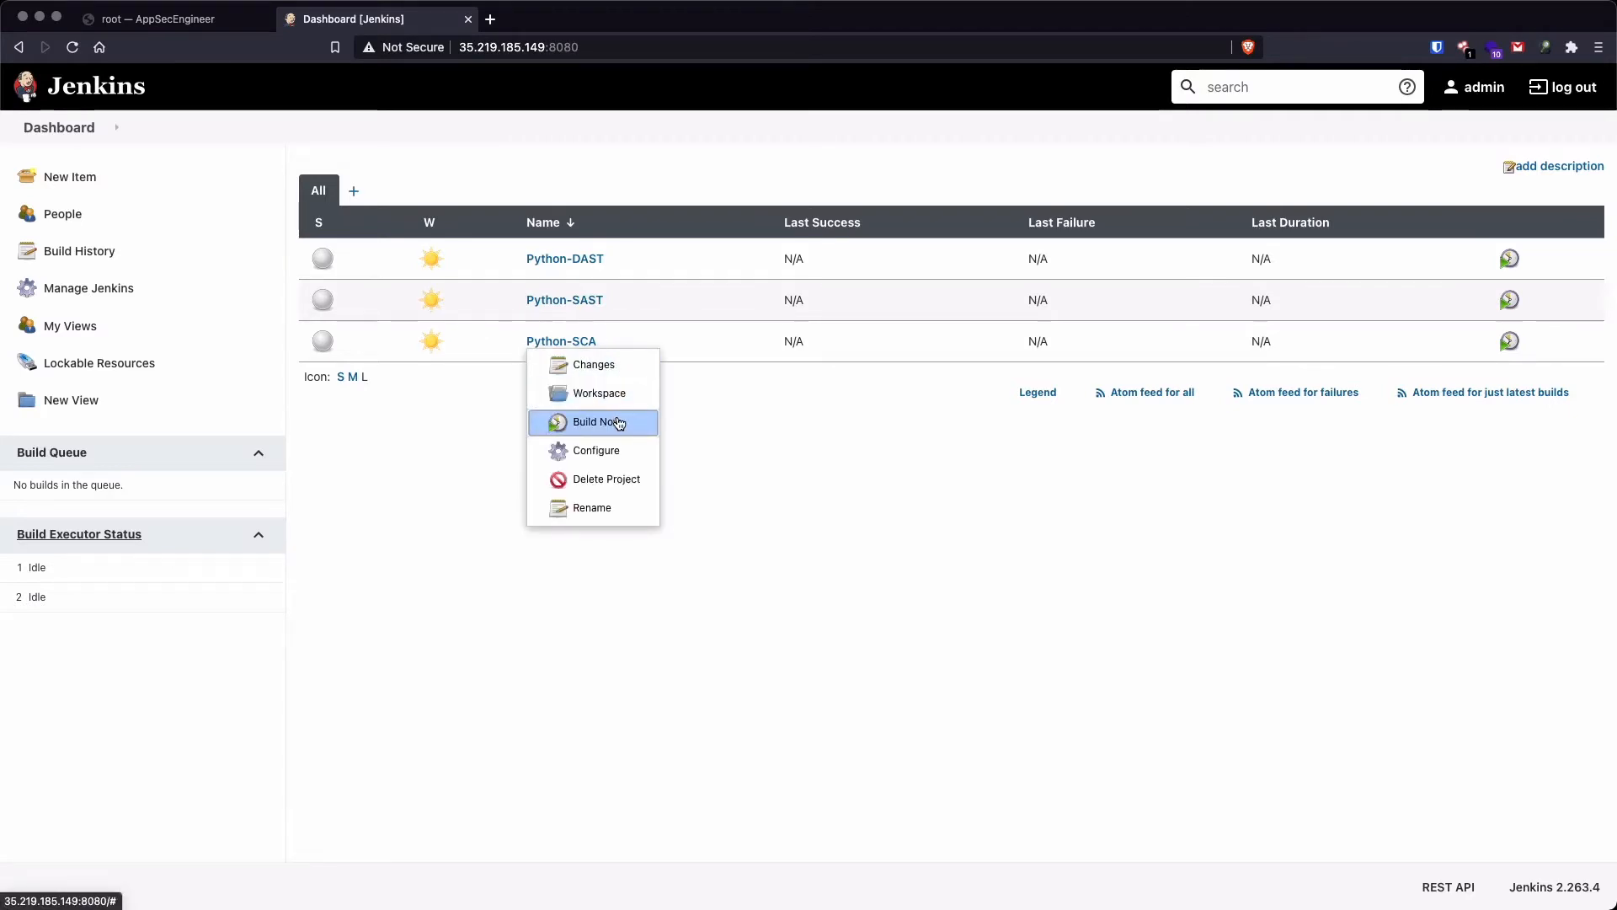
pyautogui.click(596, 421)
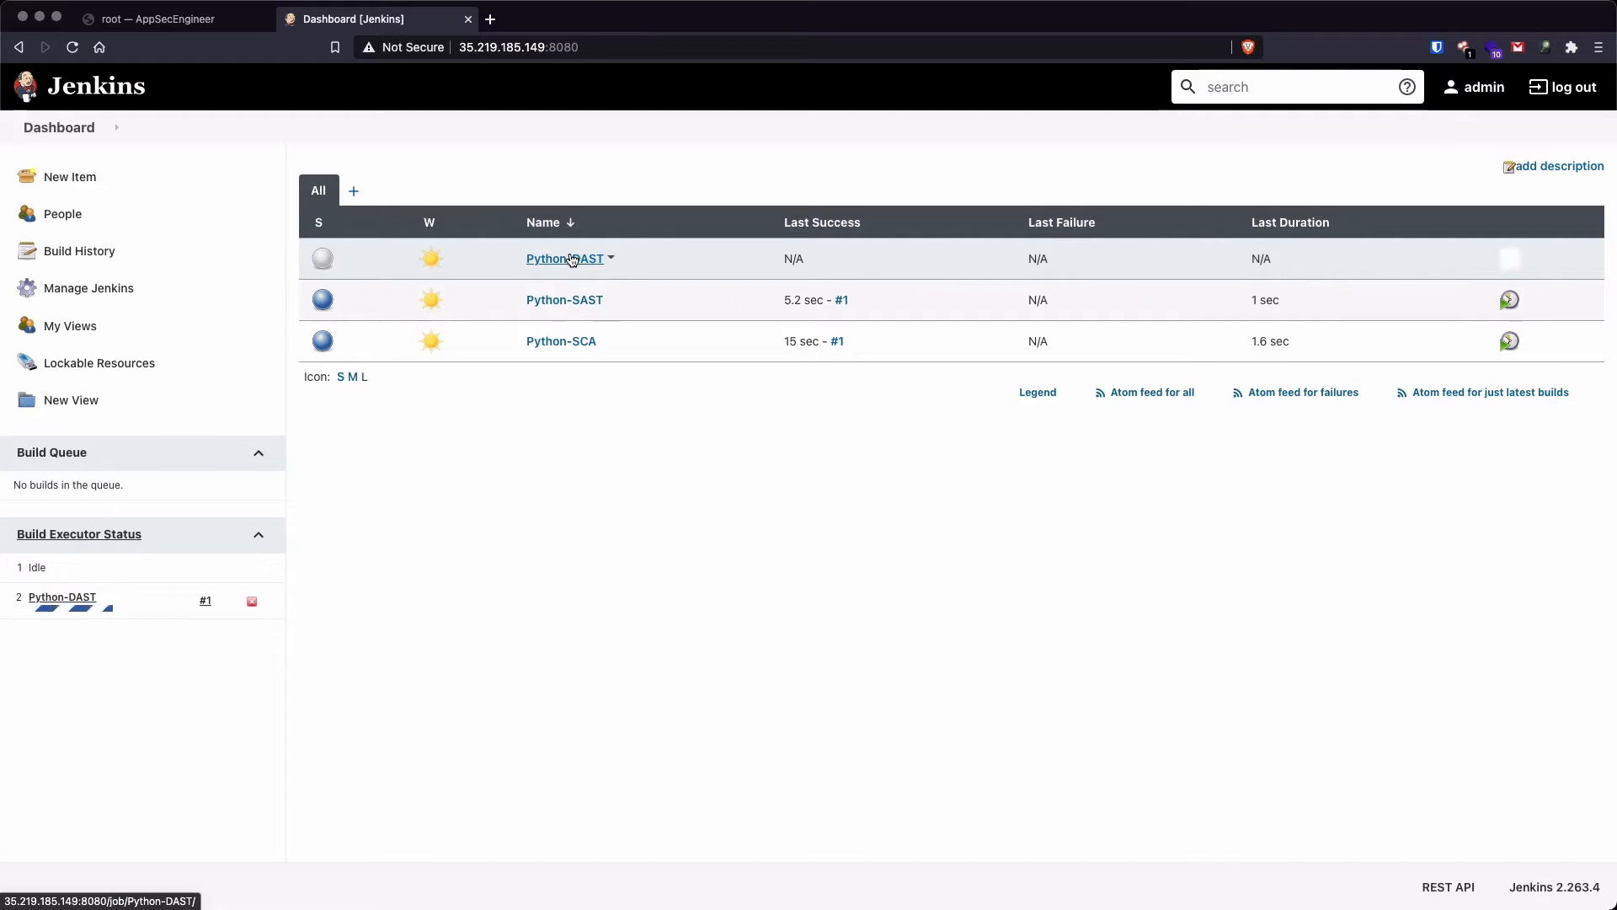
# Step: Open the Python-SCA project page and its SCA Report for build #1
pyautogui.click(561, 340)
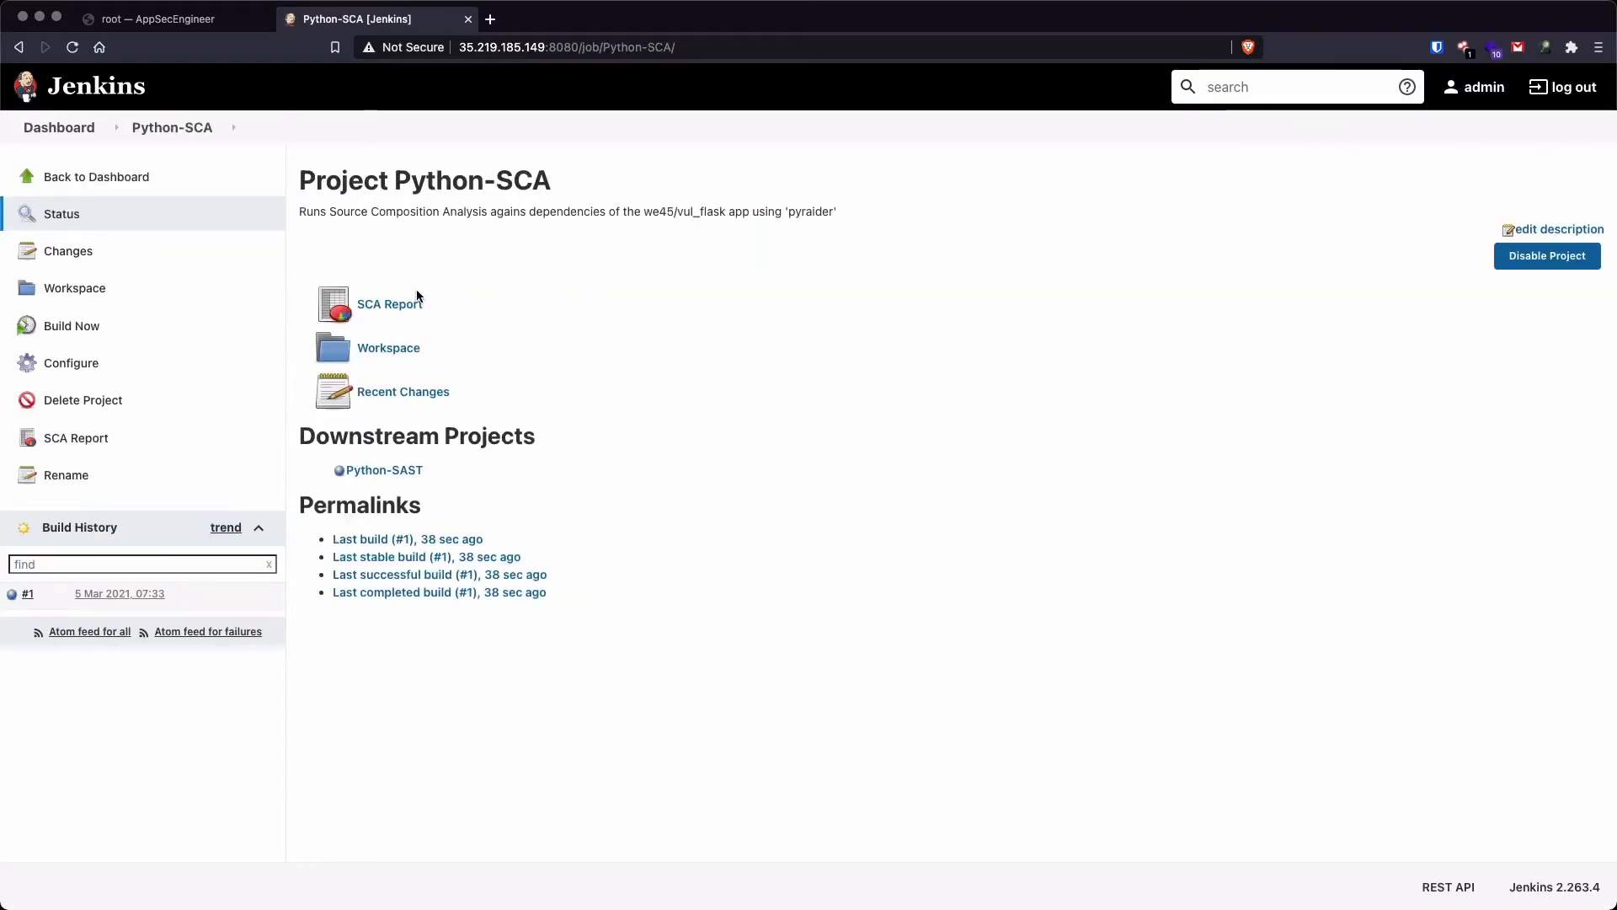
pyautogui.moveTo(389, 303)
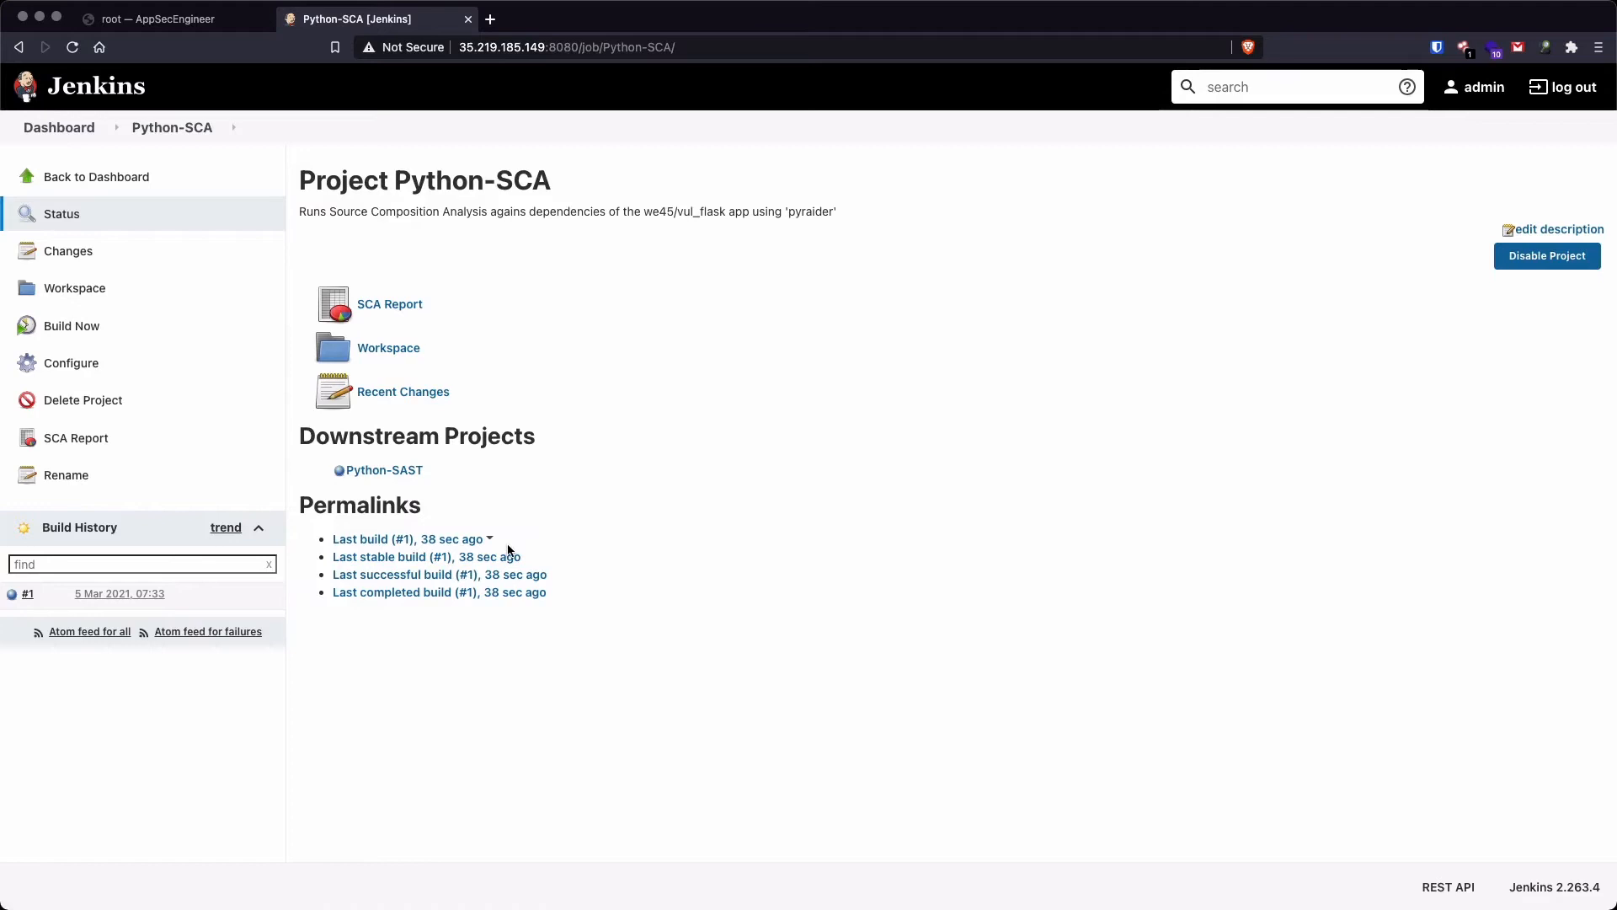
pyautogui.moveTo(384, 311)
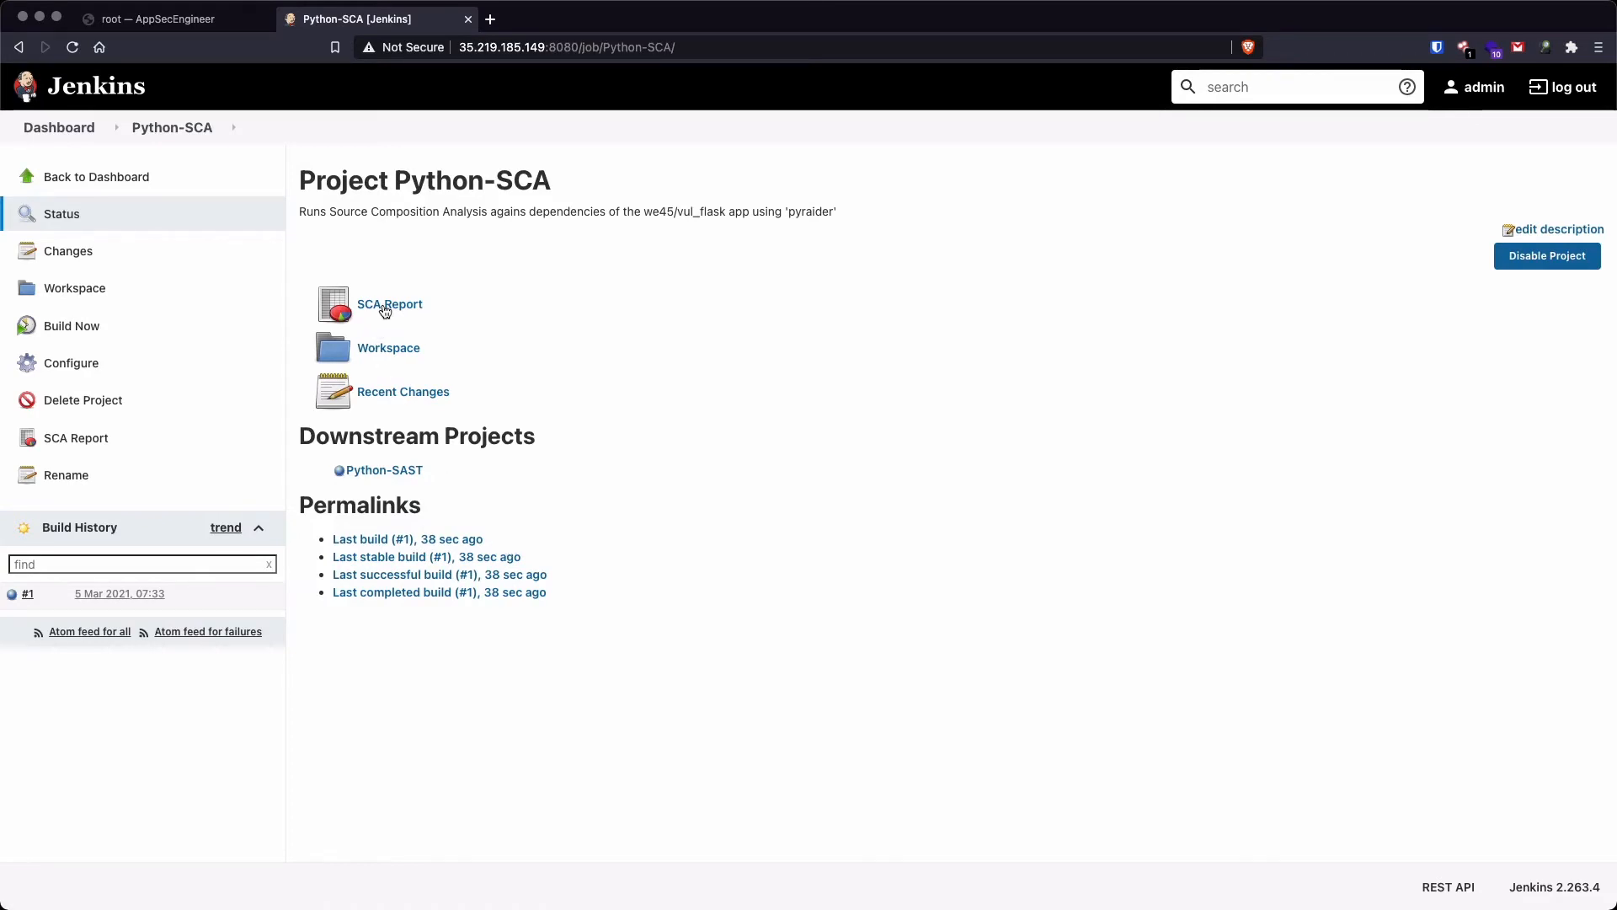
pyautogui.click(389, 303)
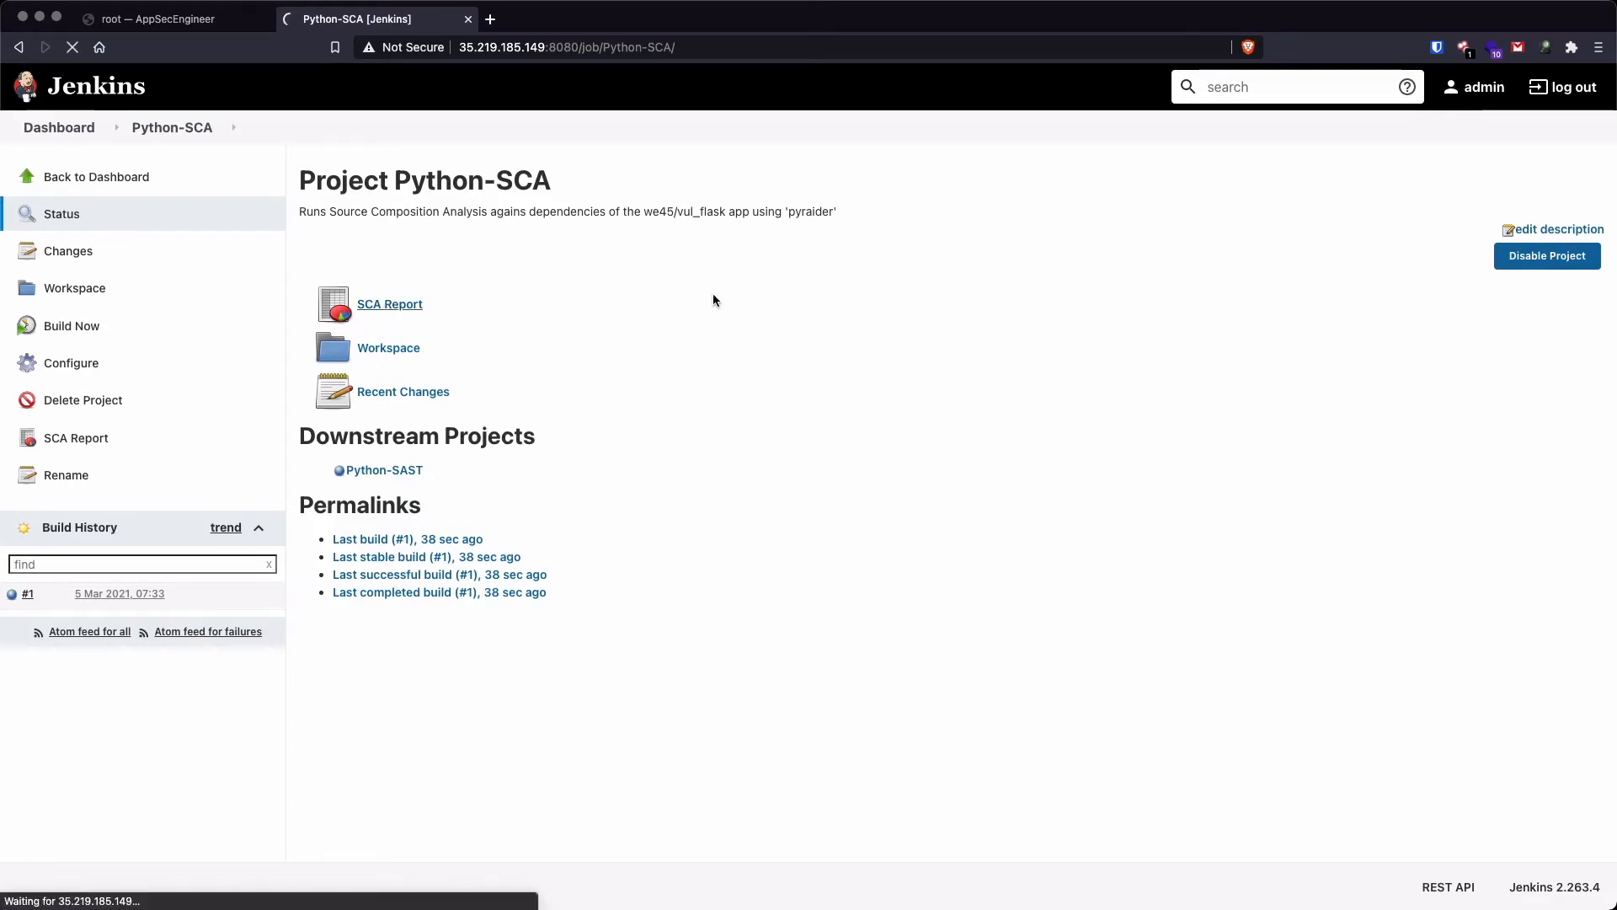
pyautogui.click(390, 304)
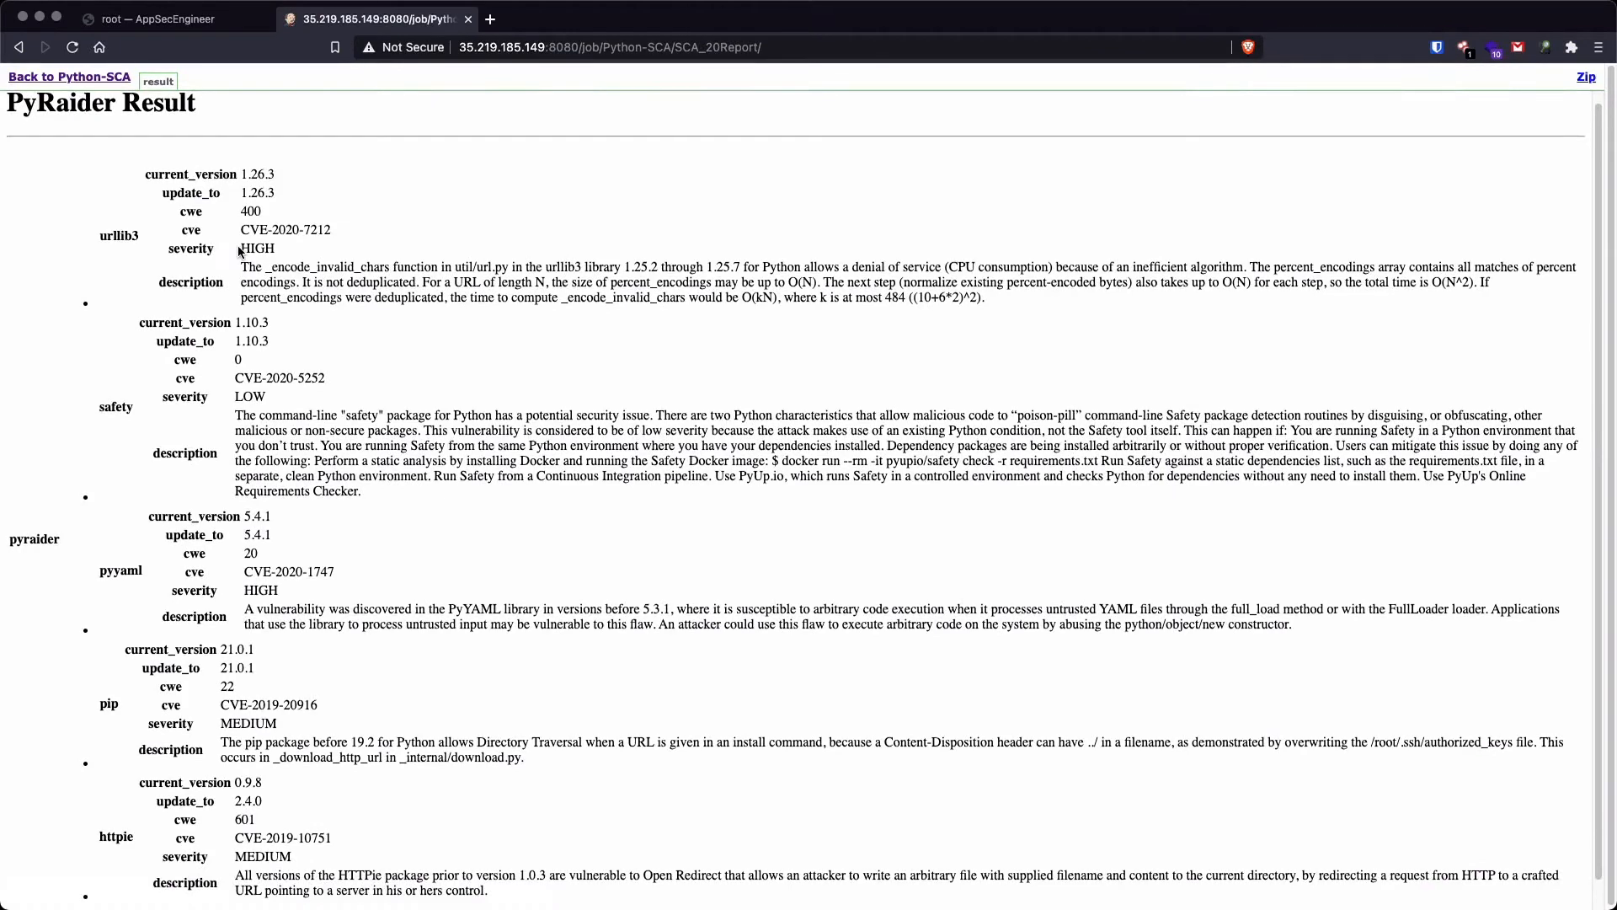
pyautogui.doubleClick(256, 248)
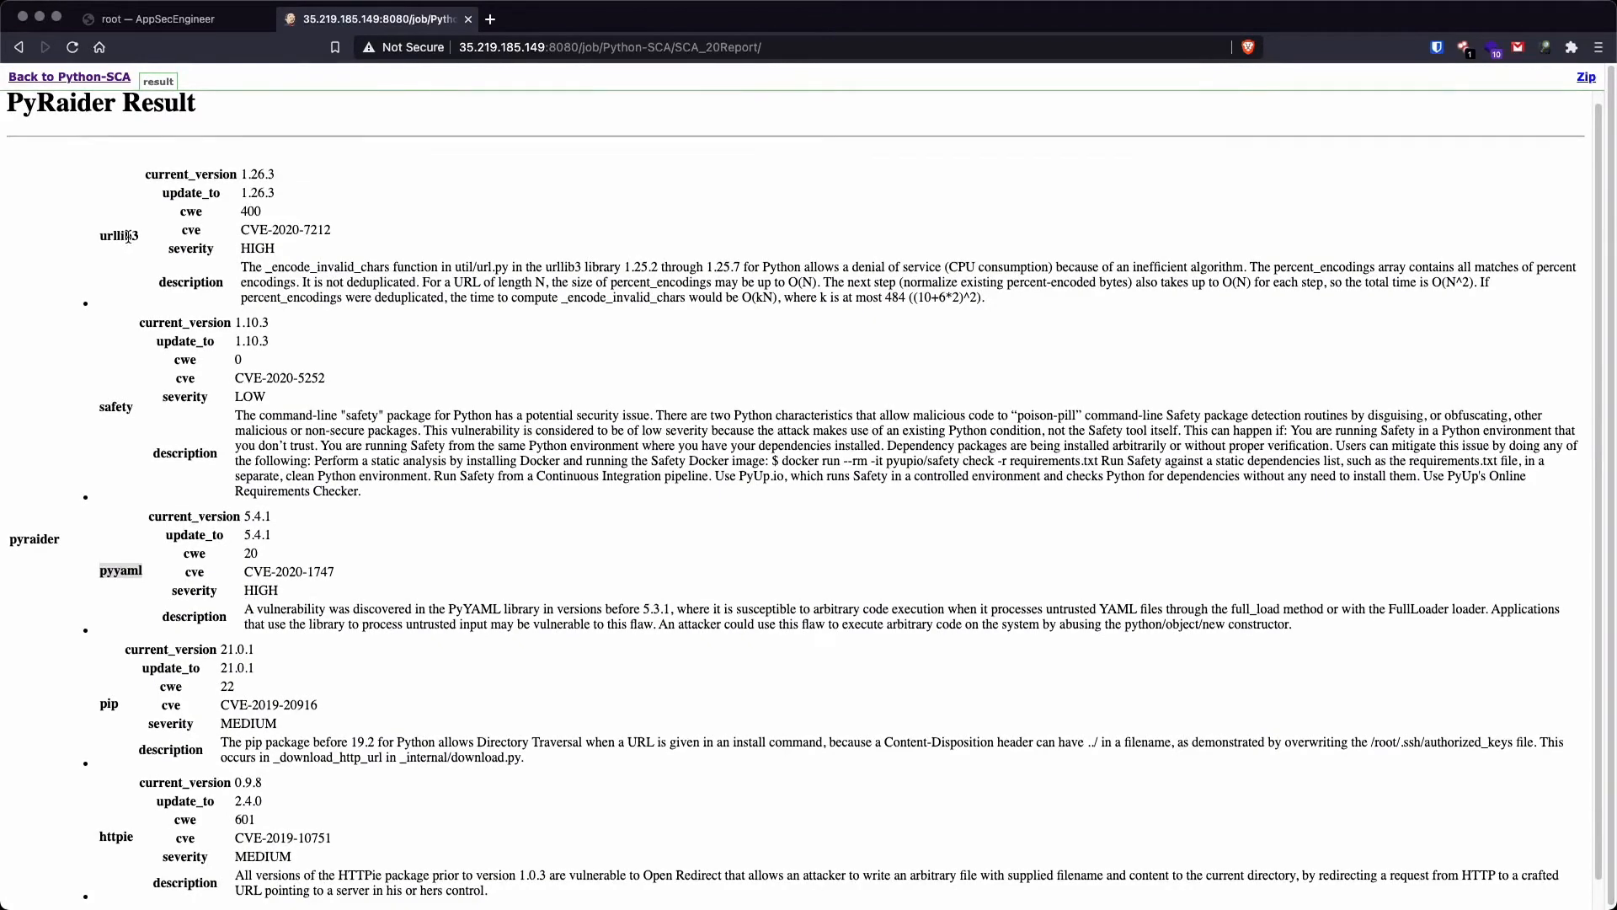
pyautogui.scroll(-3)
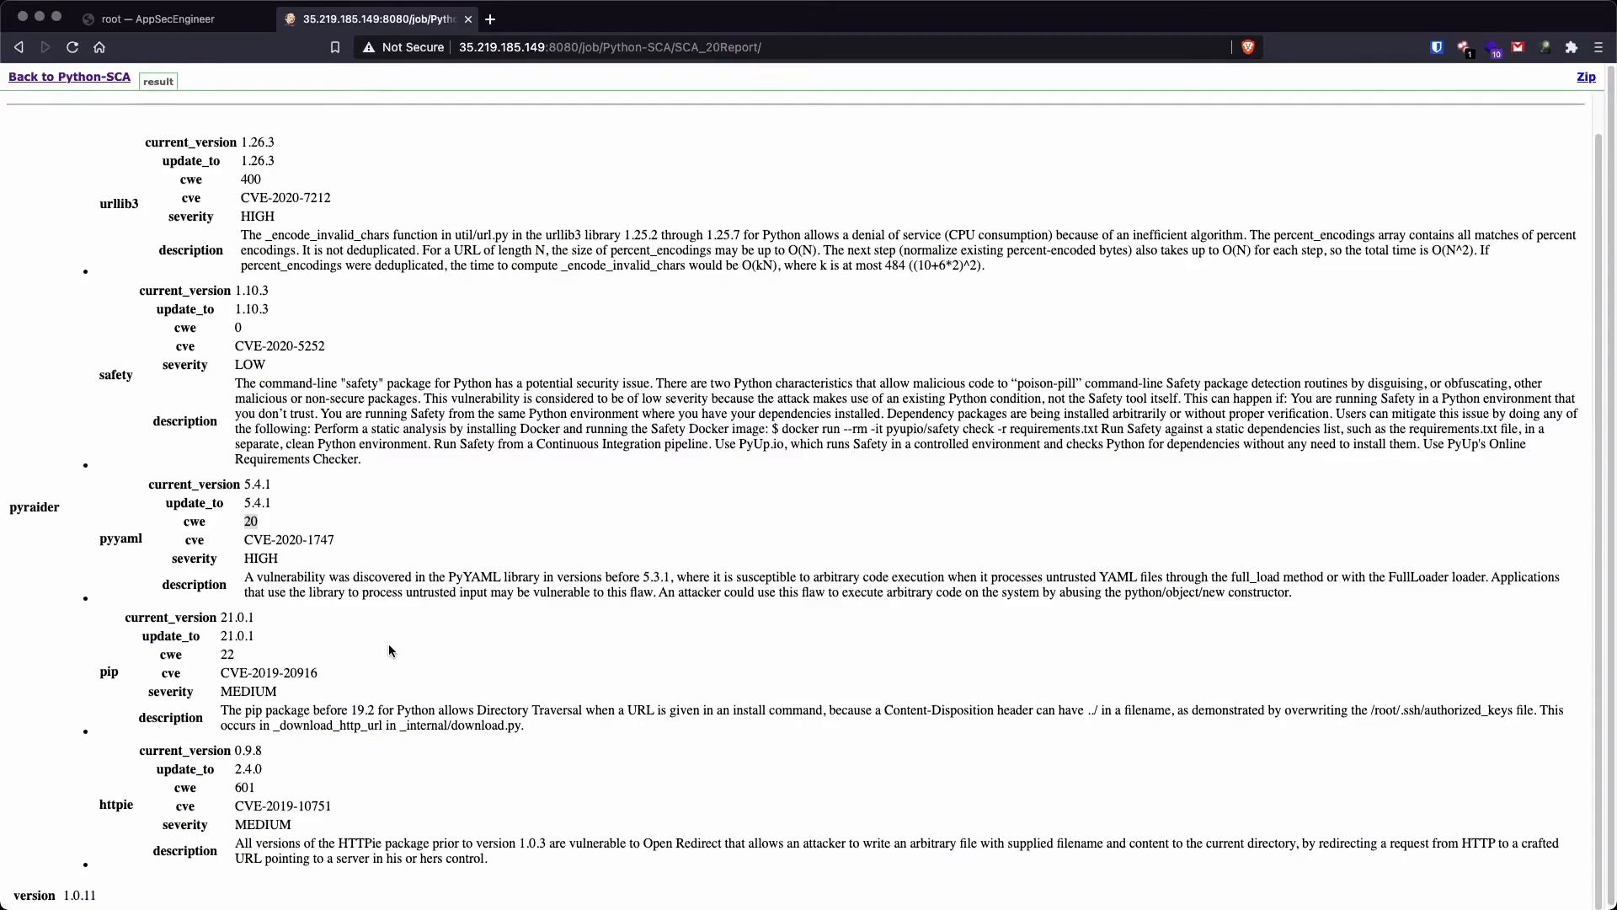
pyautogui.click(70, 77)
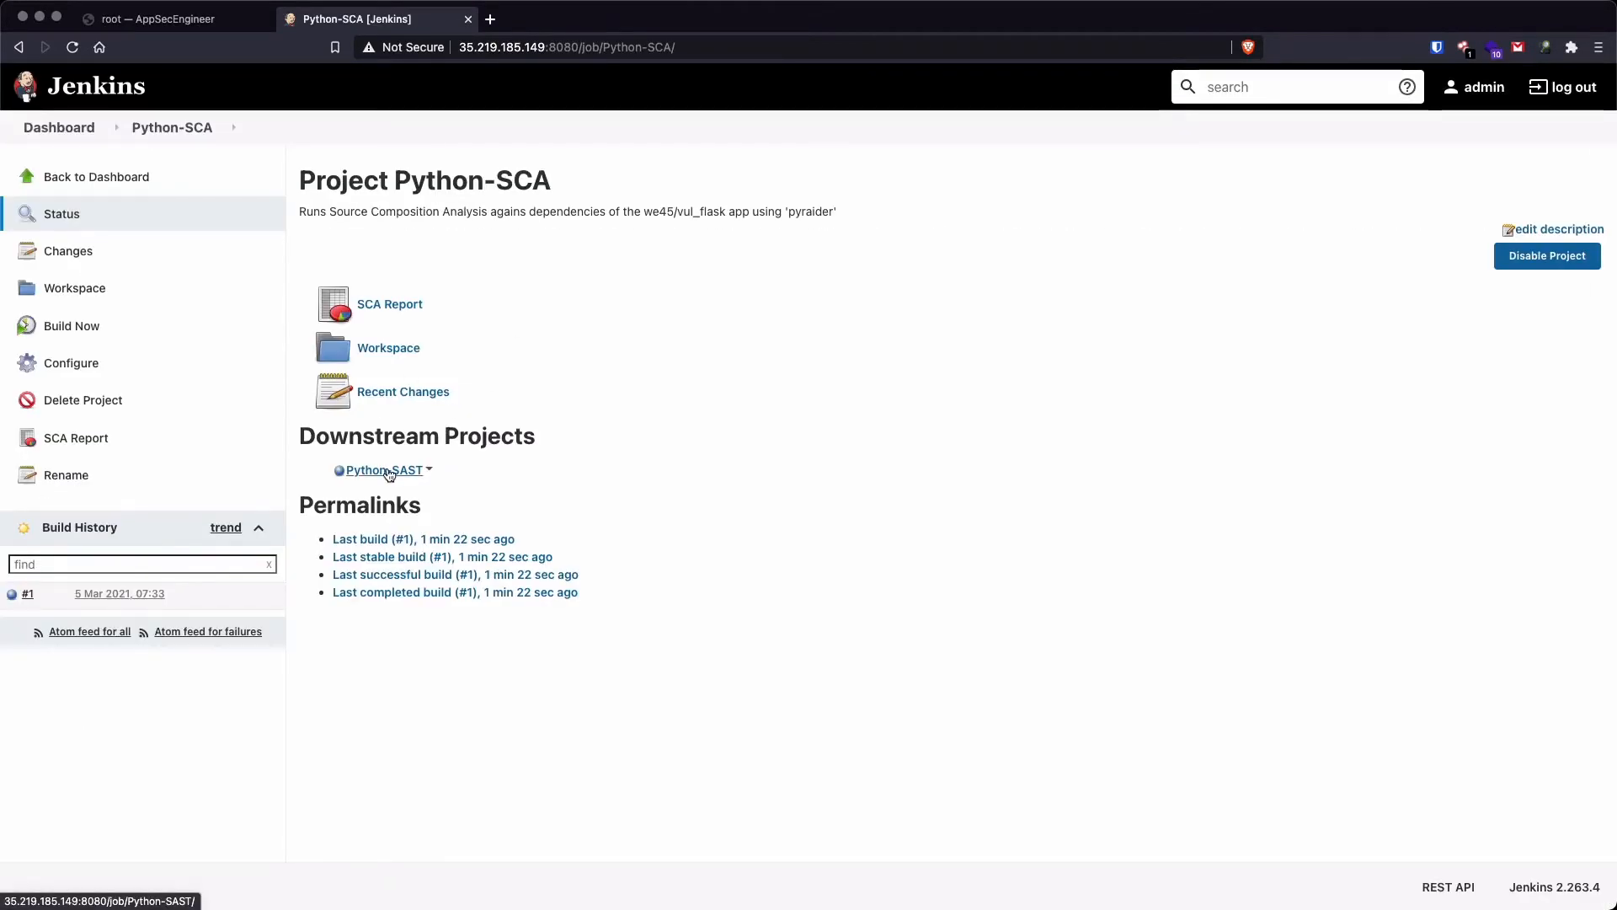
# Step: Open the Python-SAST job from the dashboard
pyautogui.click(381, 469)
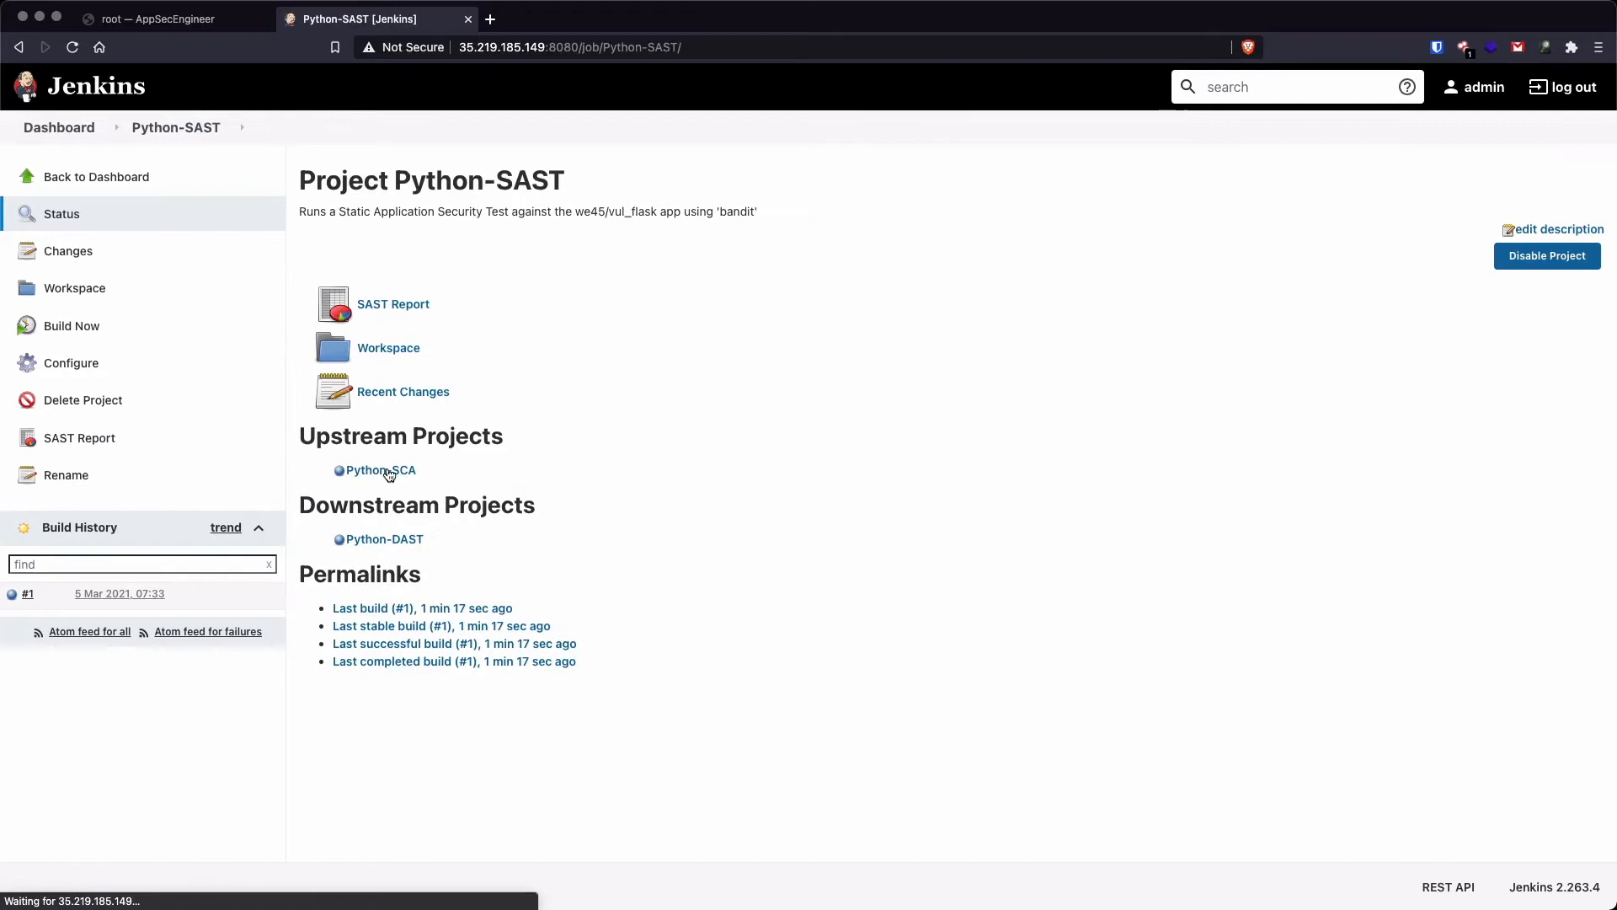
pyautogui.moveTo(689, 496)
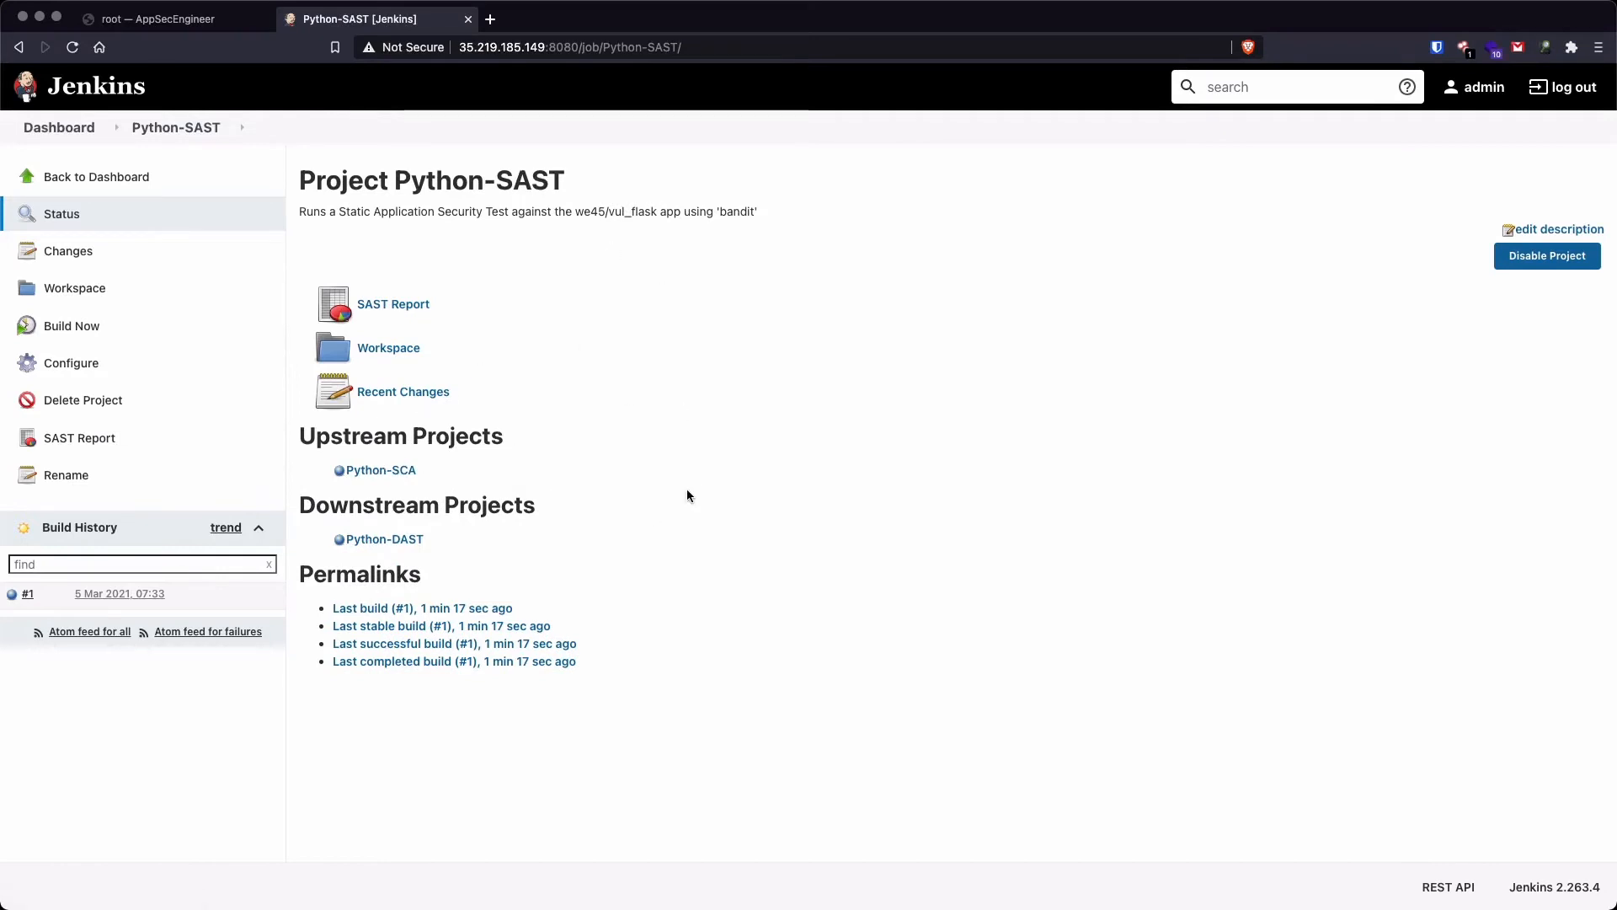
pyautogui.moveTo(467, 337)
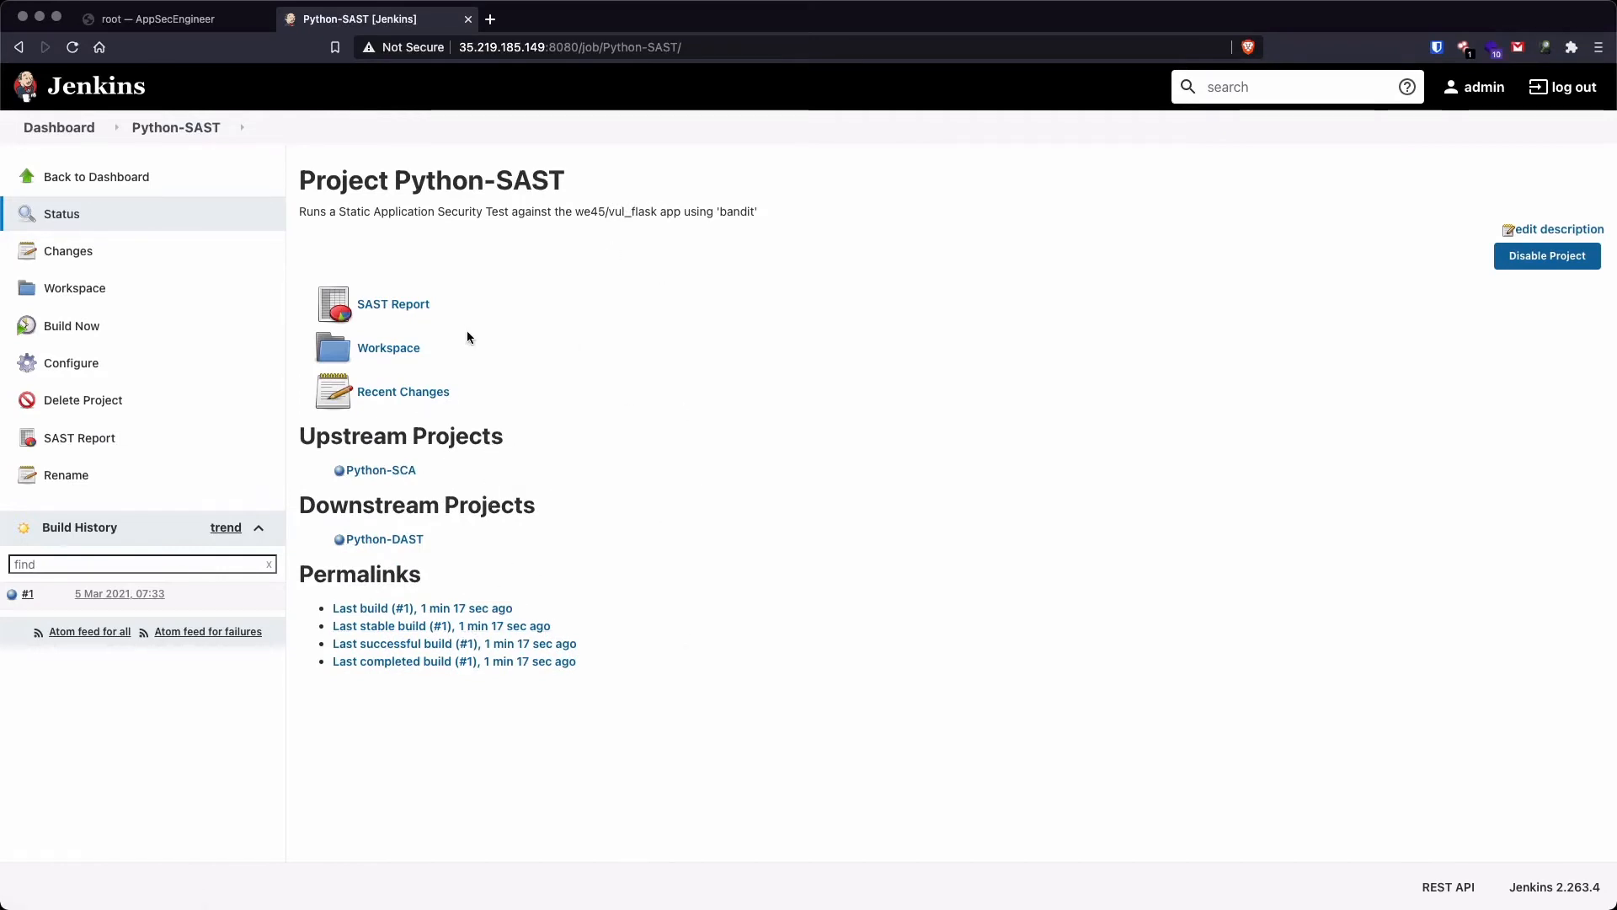
pyautogui.moveTo(393, 304)
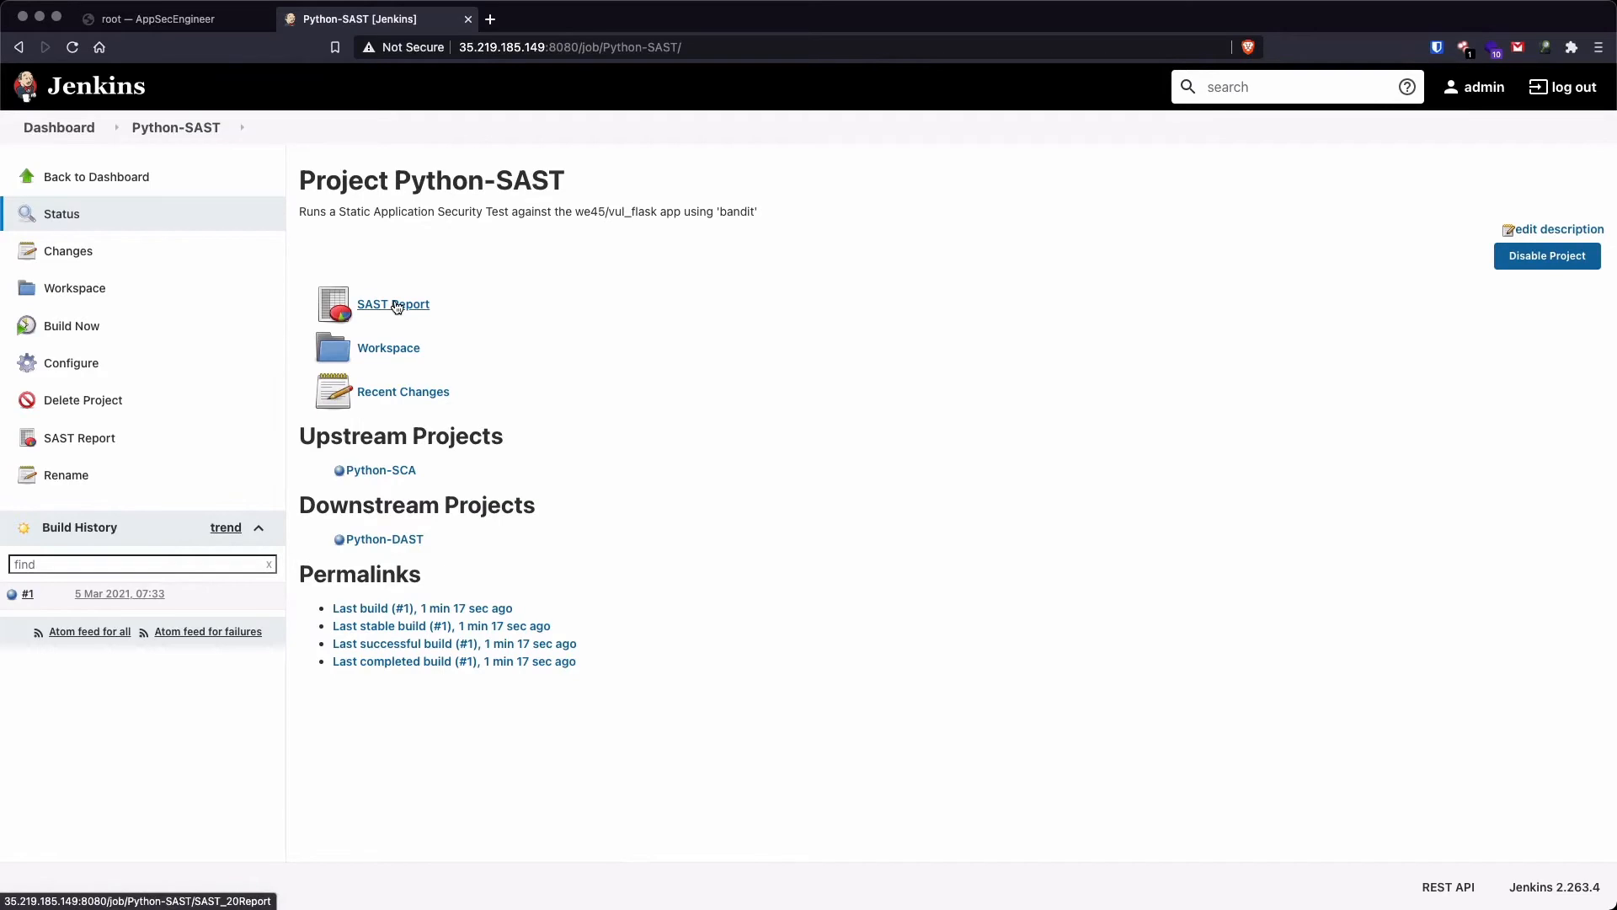
pyautogui.click(393, 303)
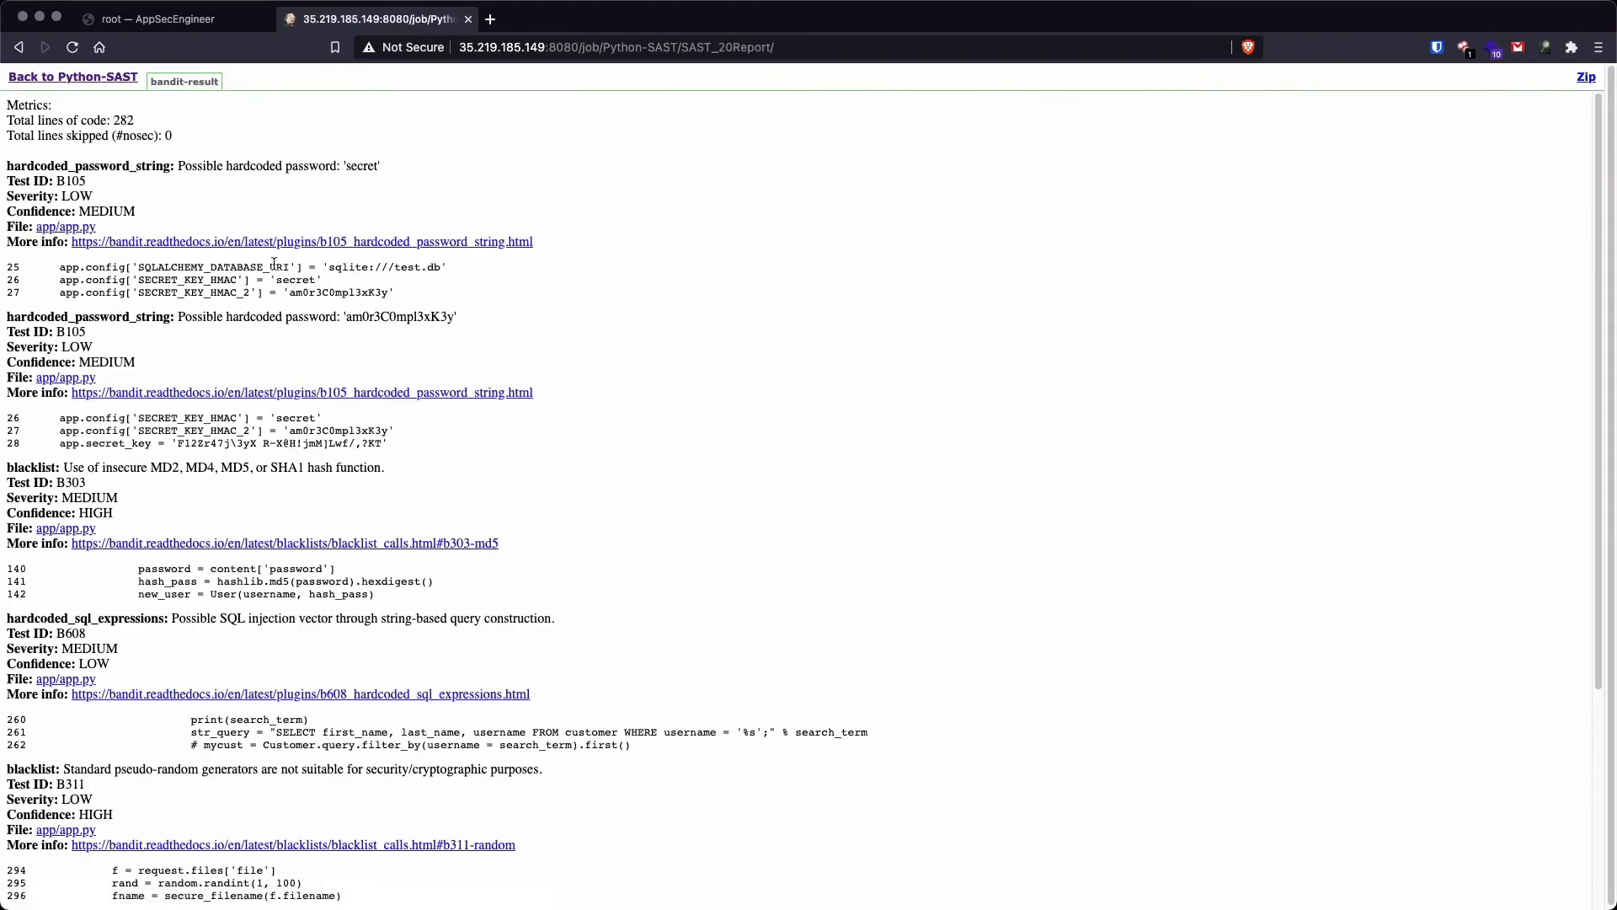
pyautogui.moveTo(175, 187)
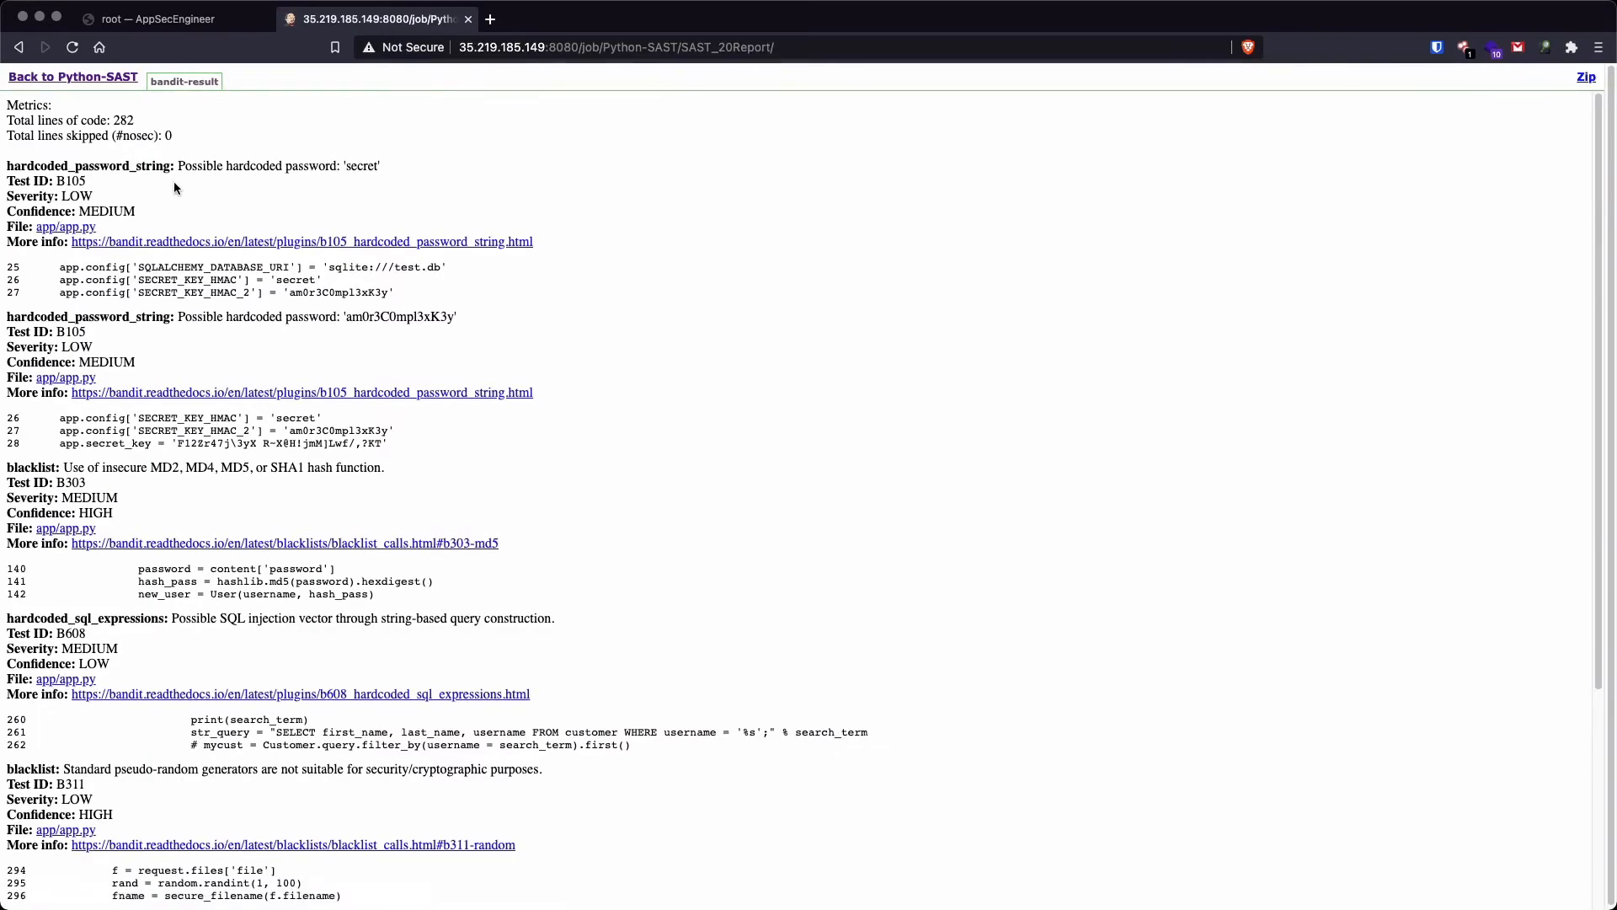
pyautogui.scroll(-3)
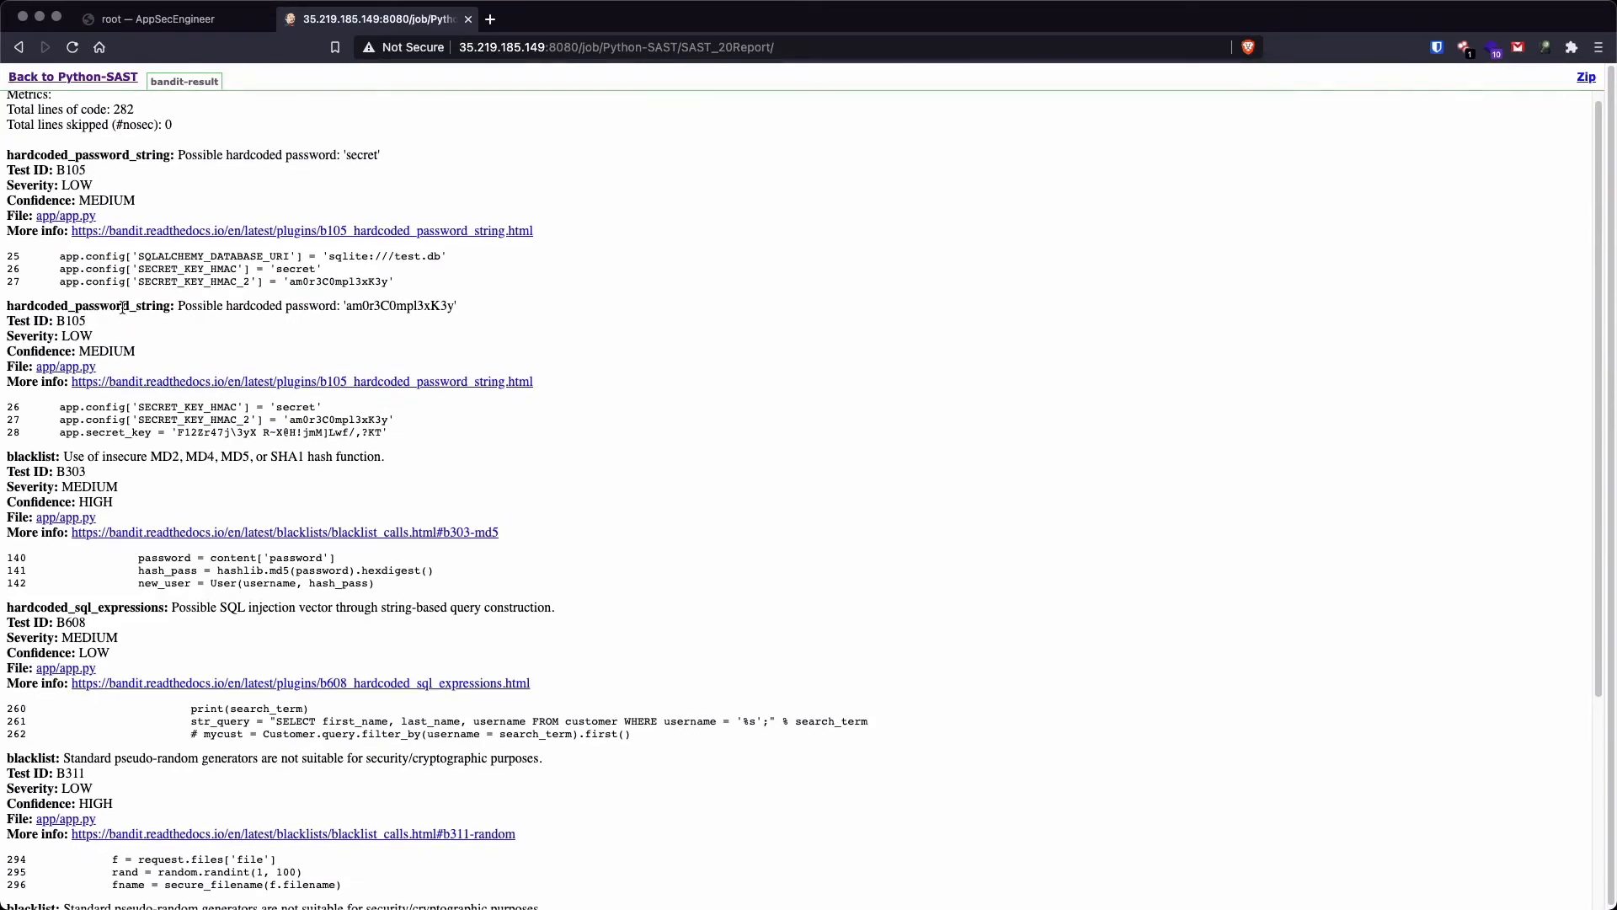
pyautogui.moveTo(390, 323)
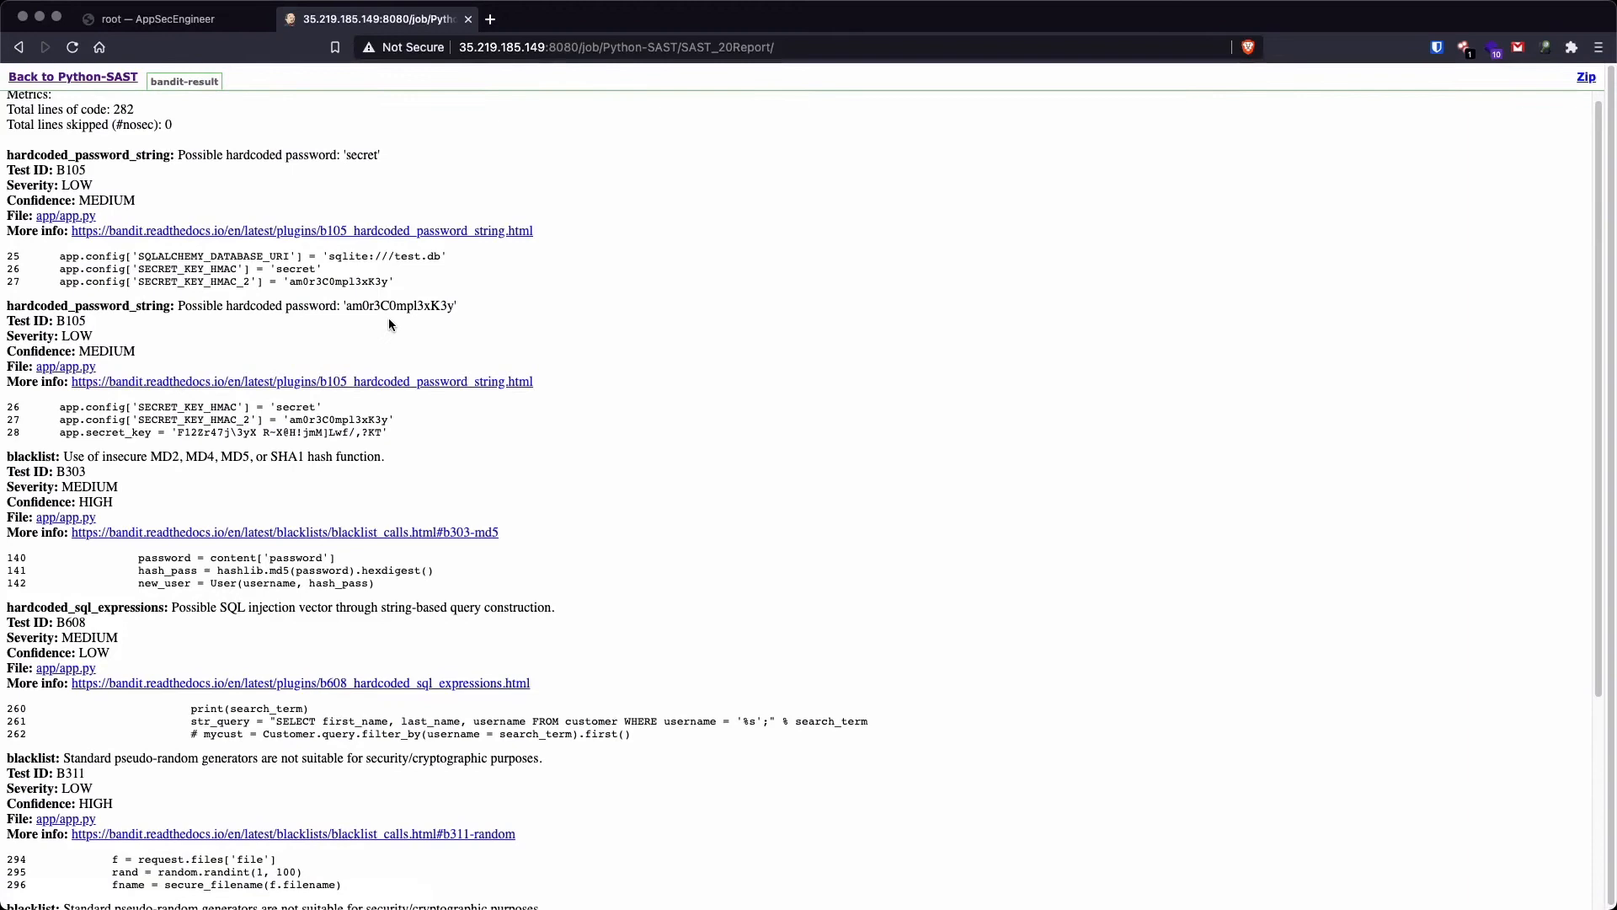
pyautogui.scroll(-3)
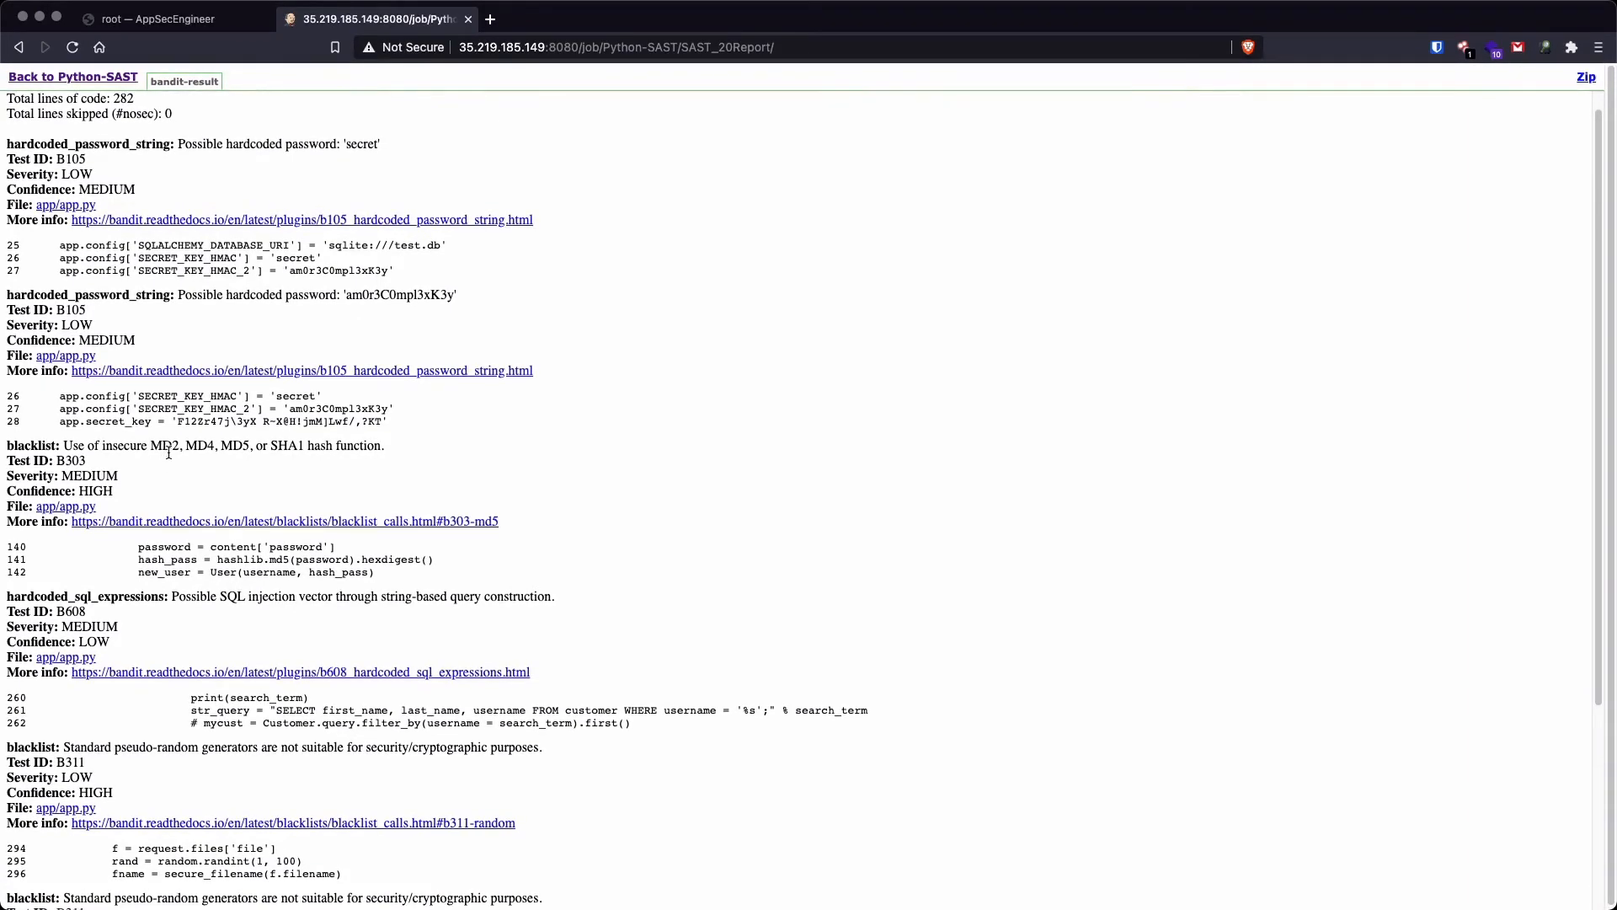
pyautogui.moveTo(295, 477)
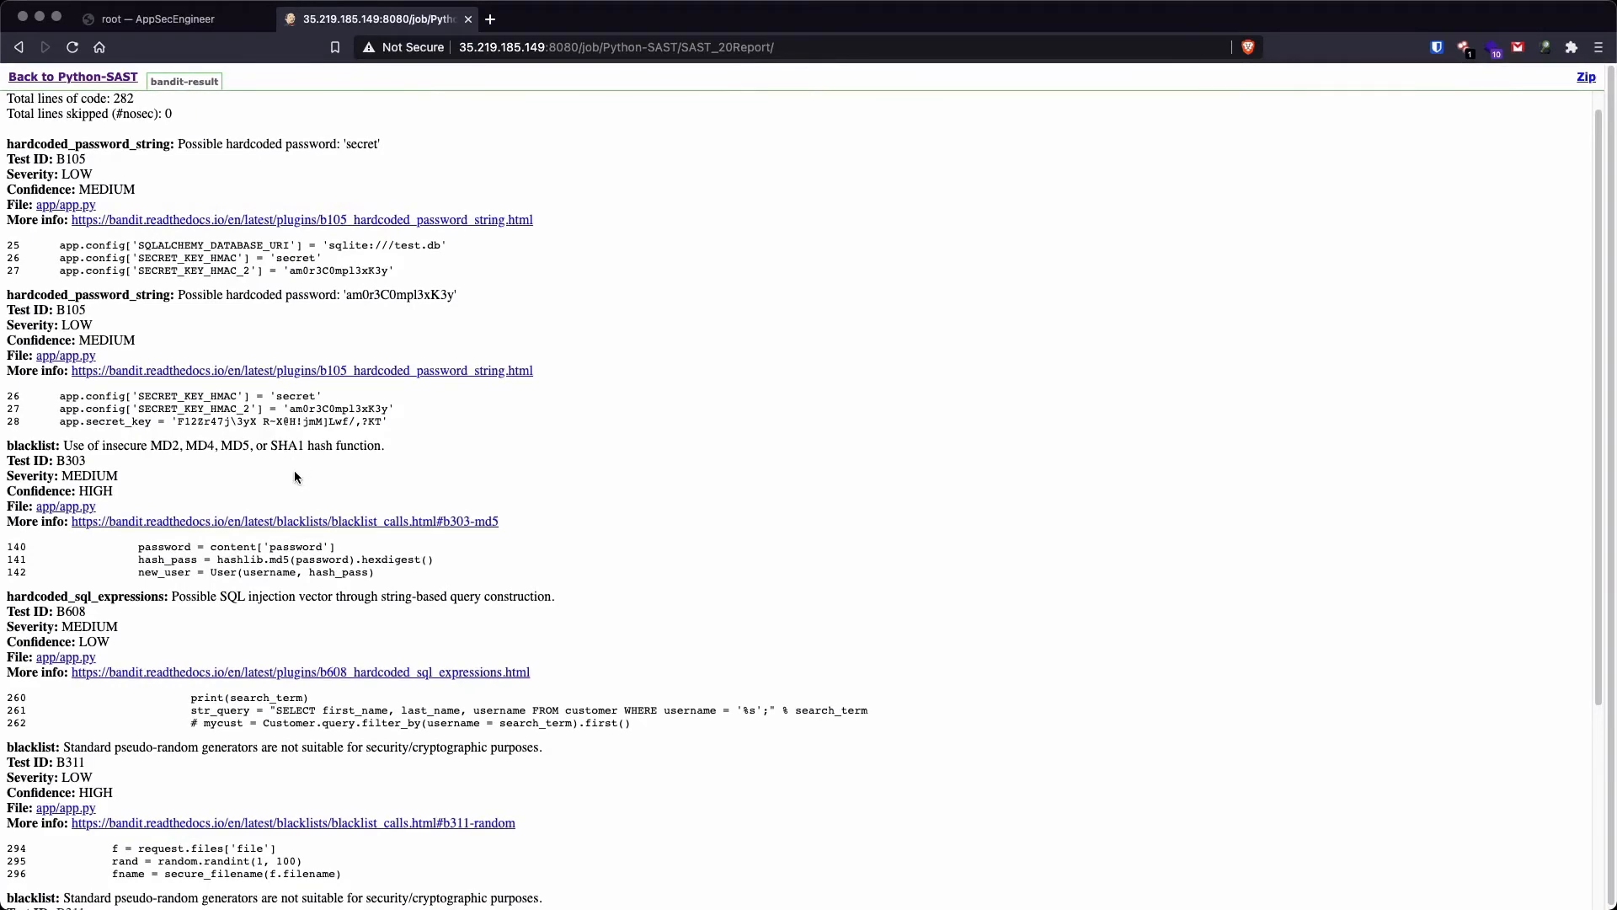
pyautogui.scroll(-3)
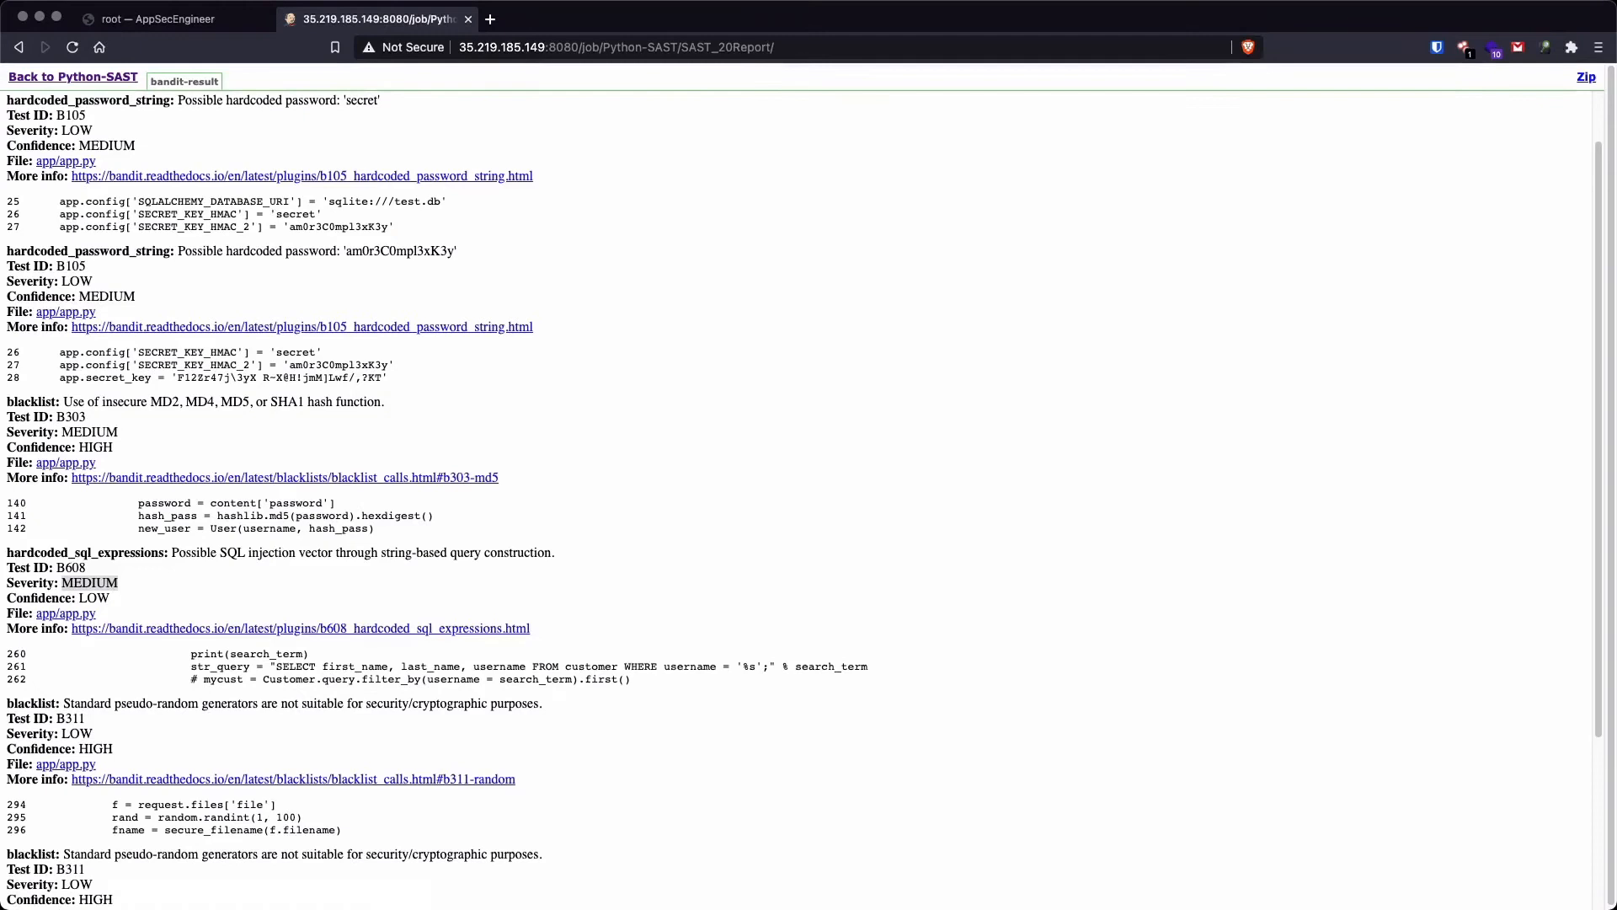
pyautogui.doubleClick(206, 653)
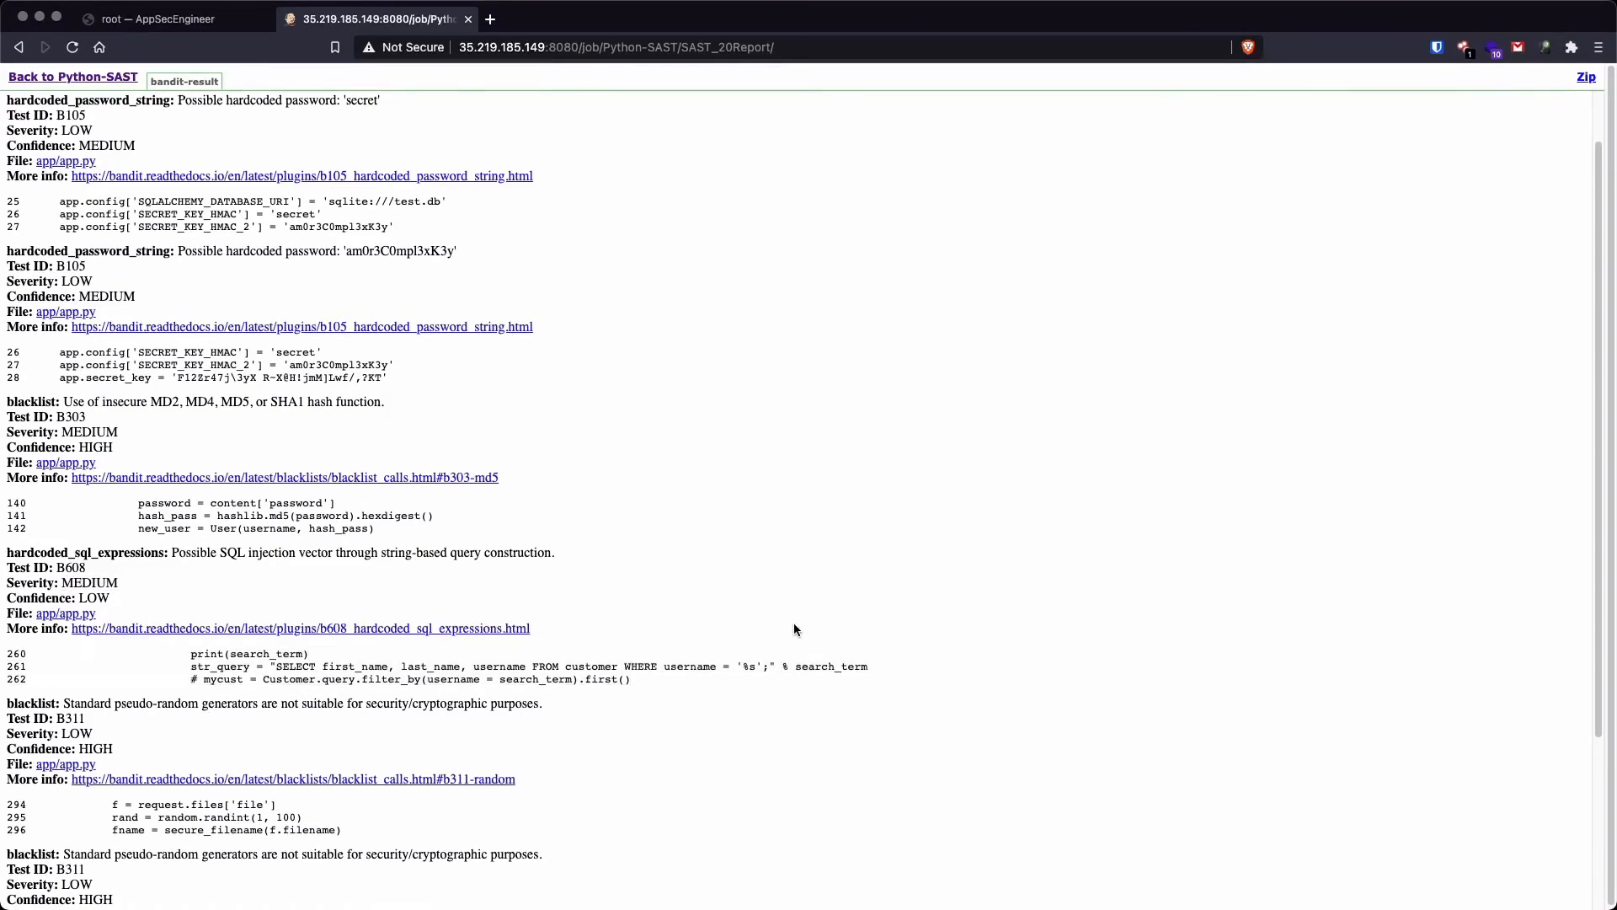
pyautogui.scroll(-3)
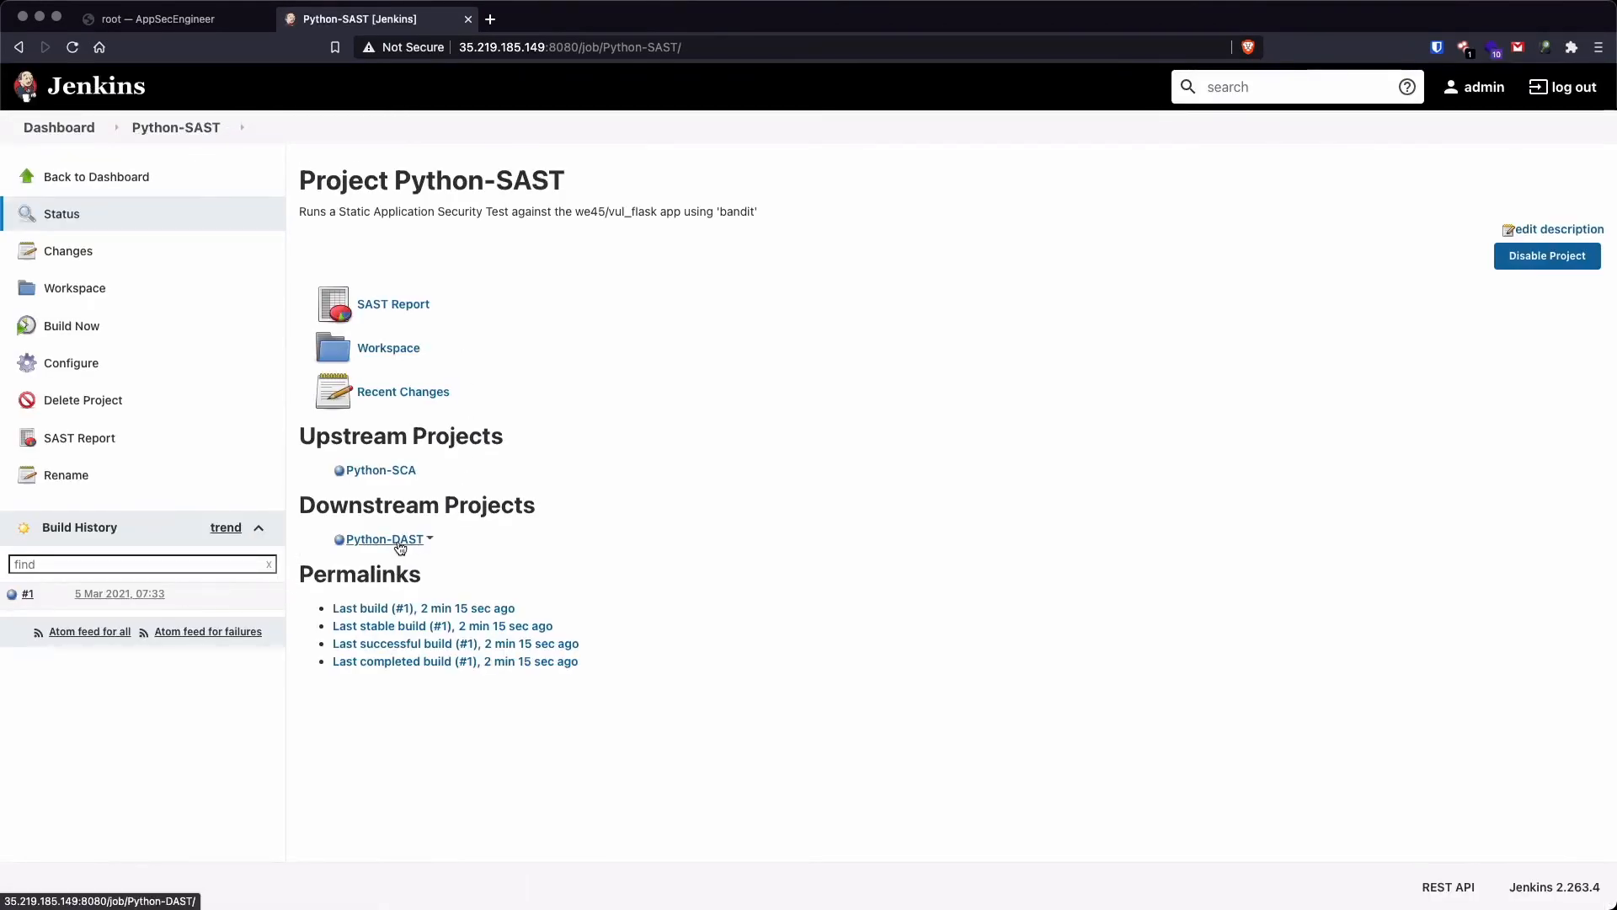
# Step: Go to the downstream Python-DAST project and open its OWASP ZAP Report
pyautogui.click(382, 538)
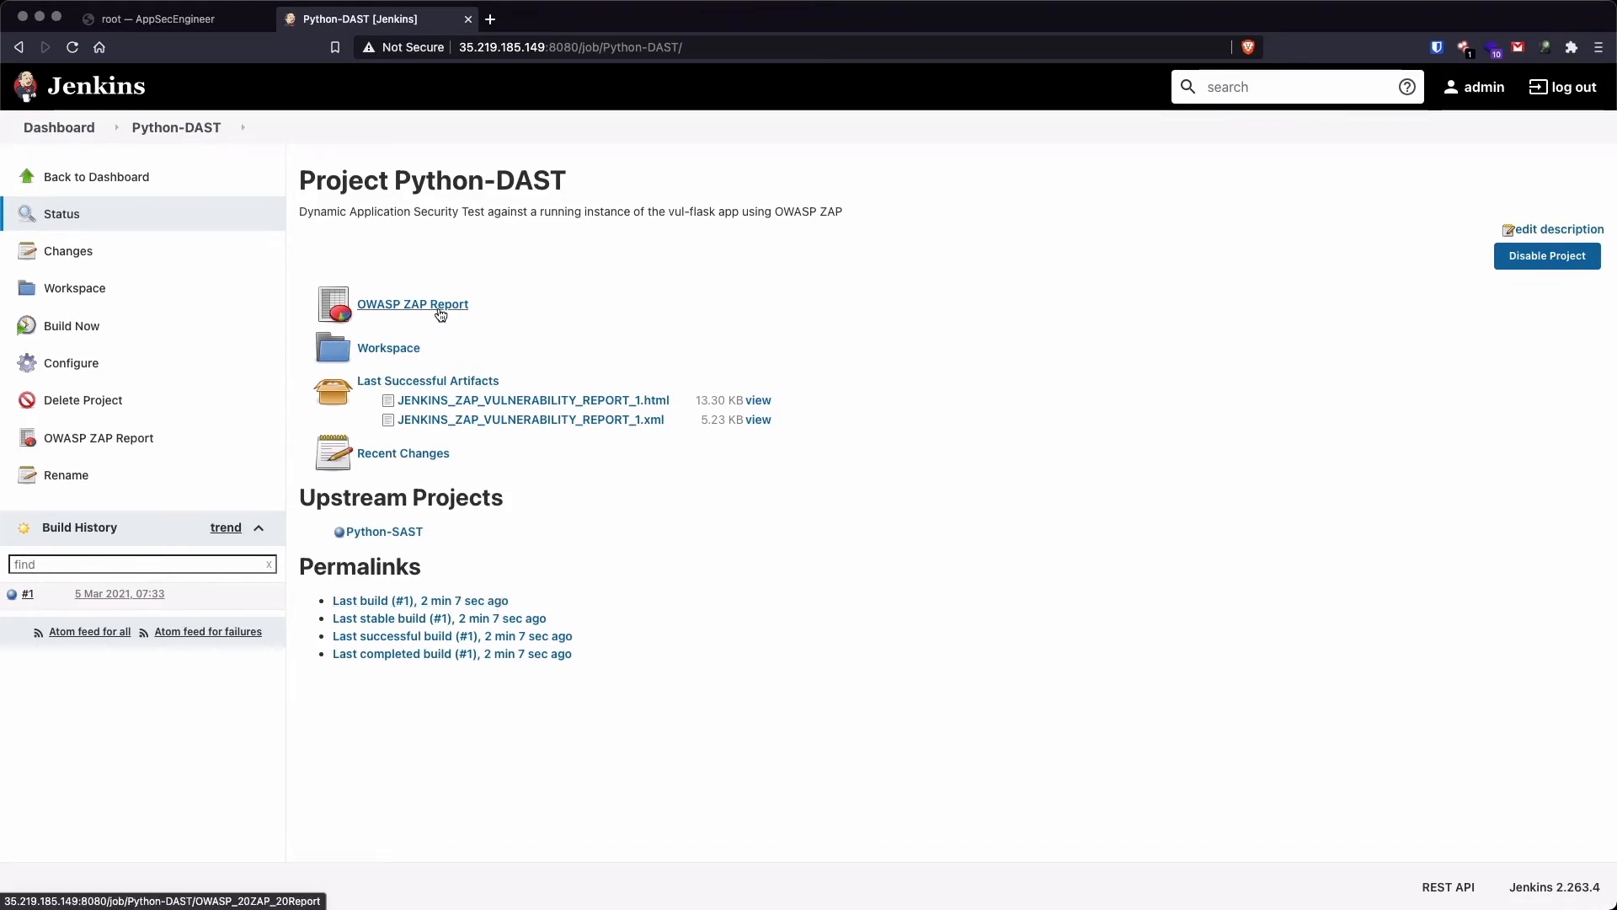
pyautogui.click(412, 304)
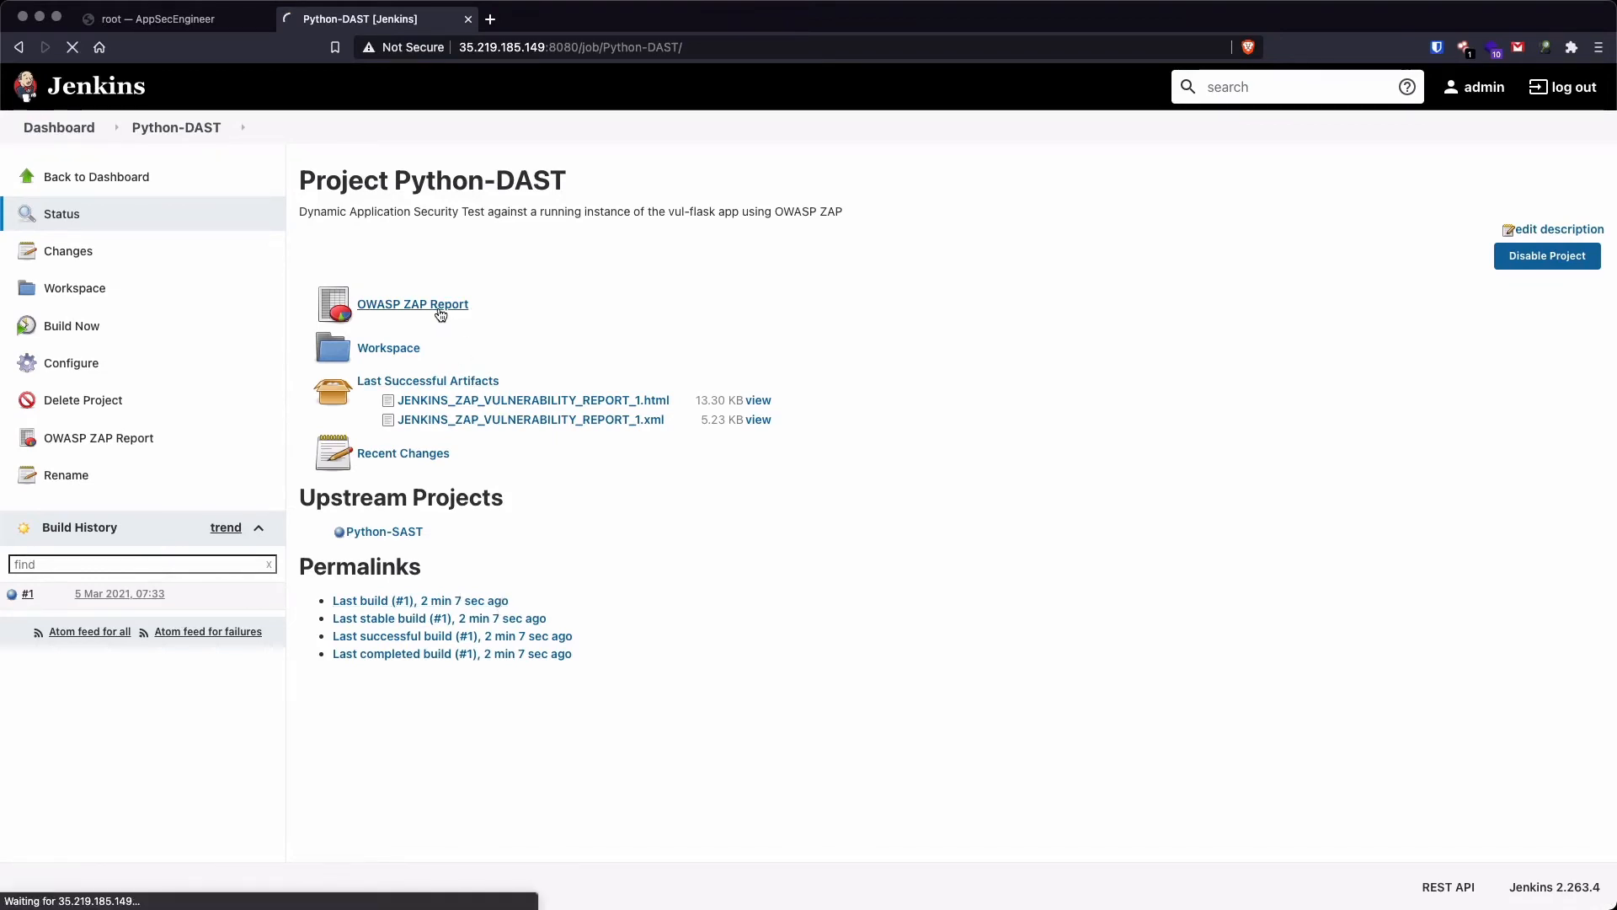
# Step: Review the ZAP alerts: one medium, two low, including missing X-Frame-Options header
pyautogui.click(413, 303)
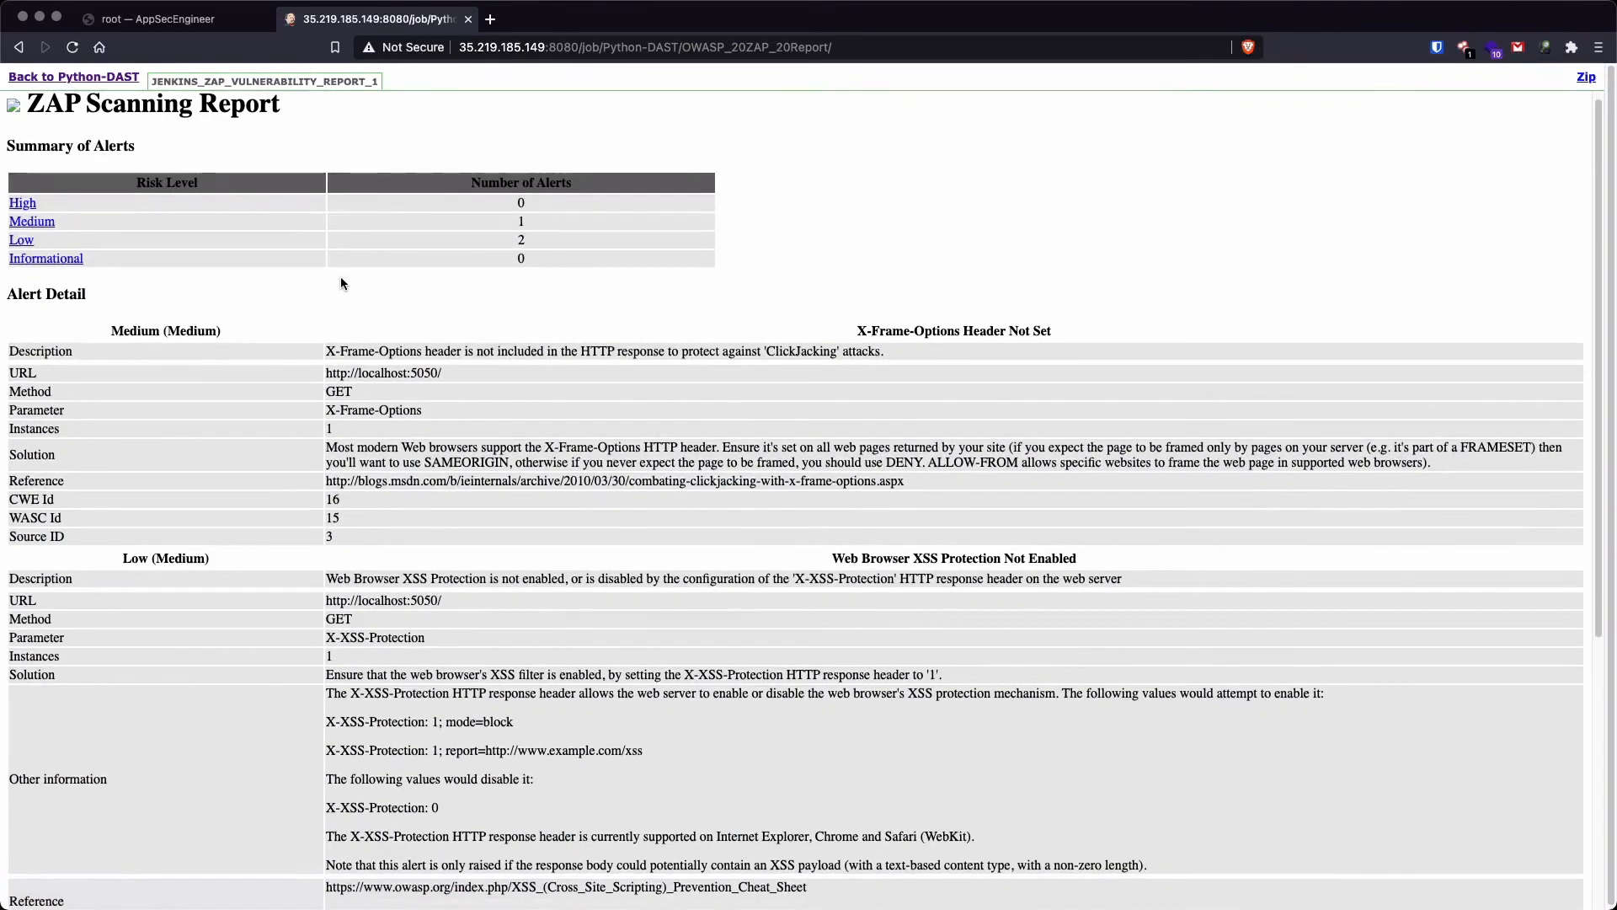
pyautogui.scroll(-3)
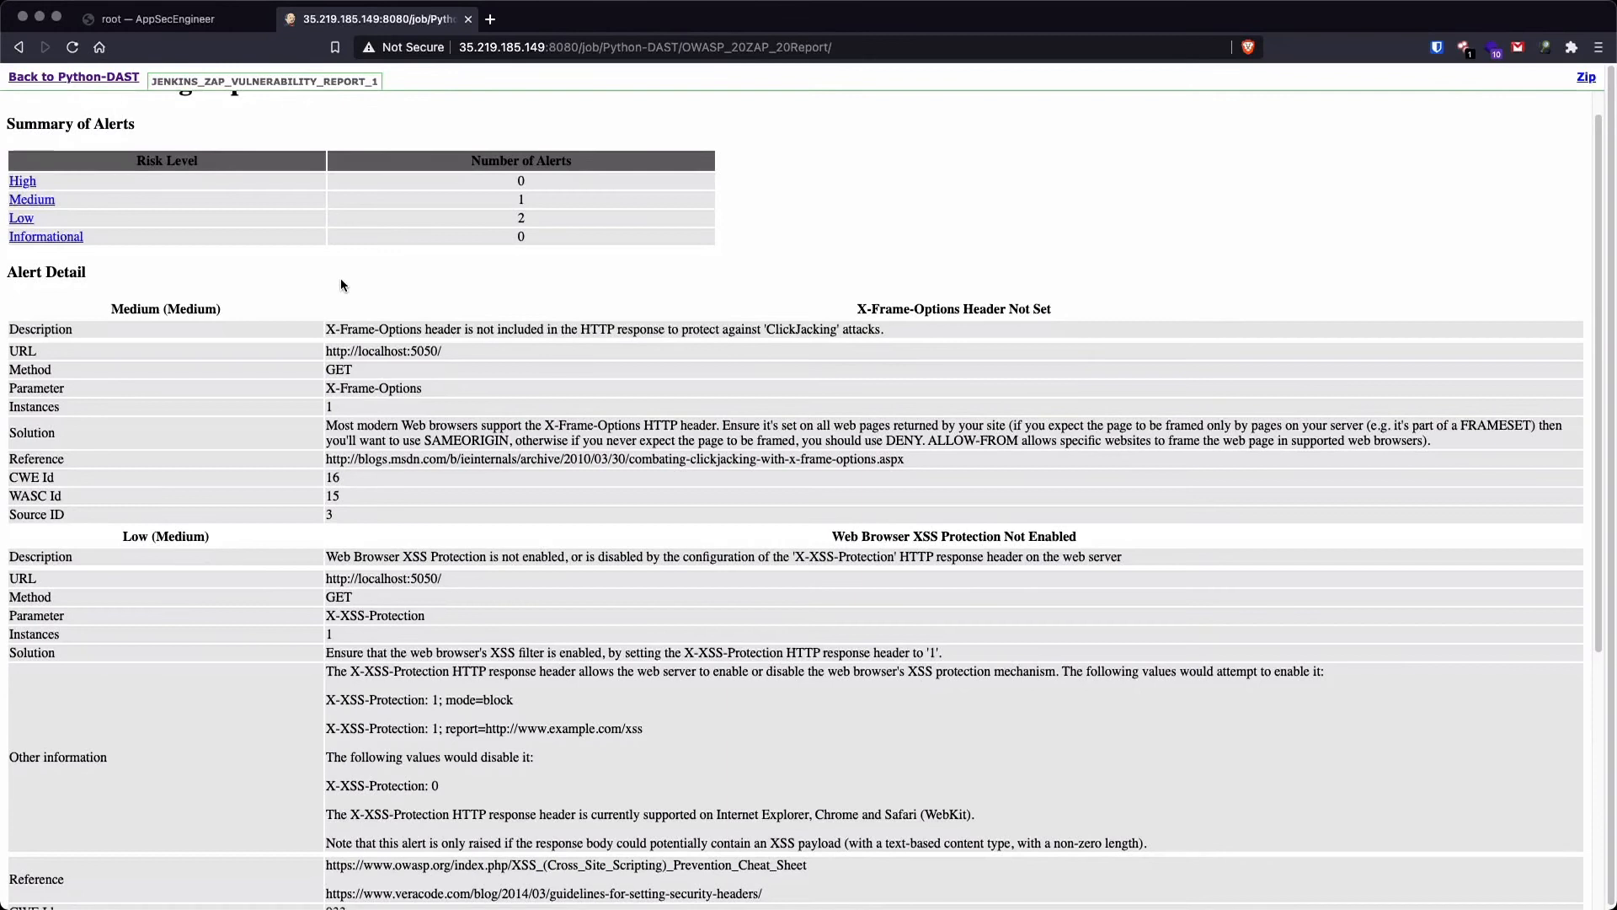
pyautogui.moveTo(617, 262)
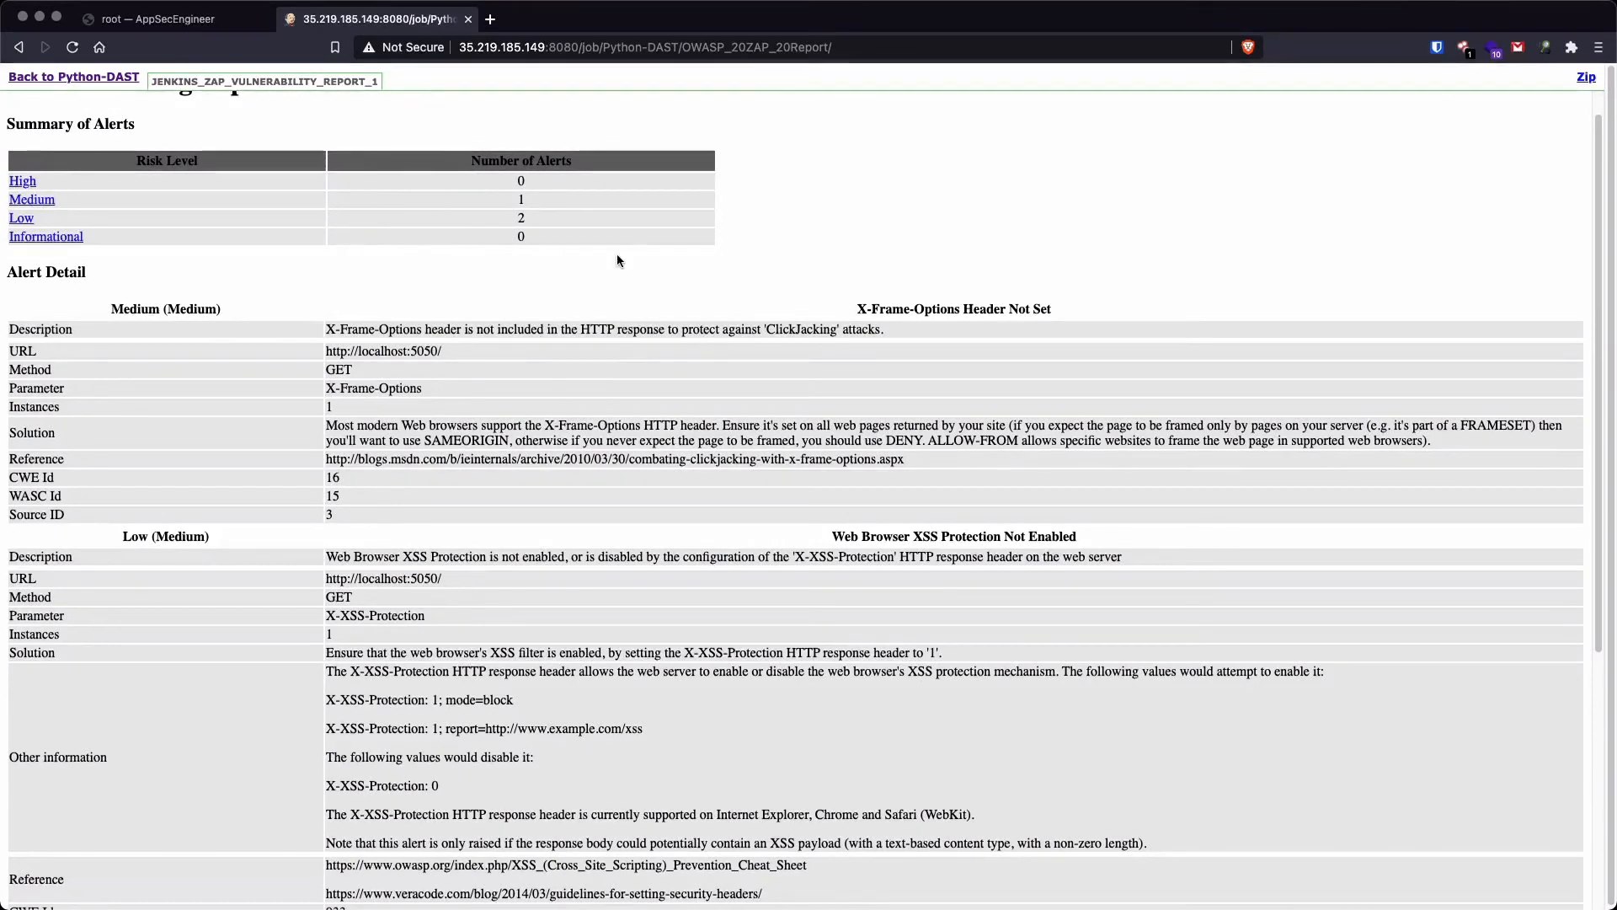
pyautogui.moveTo(1088, 307)
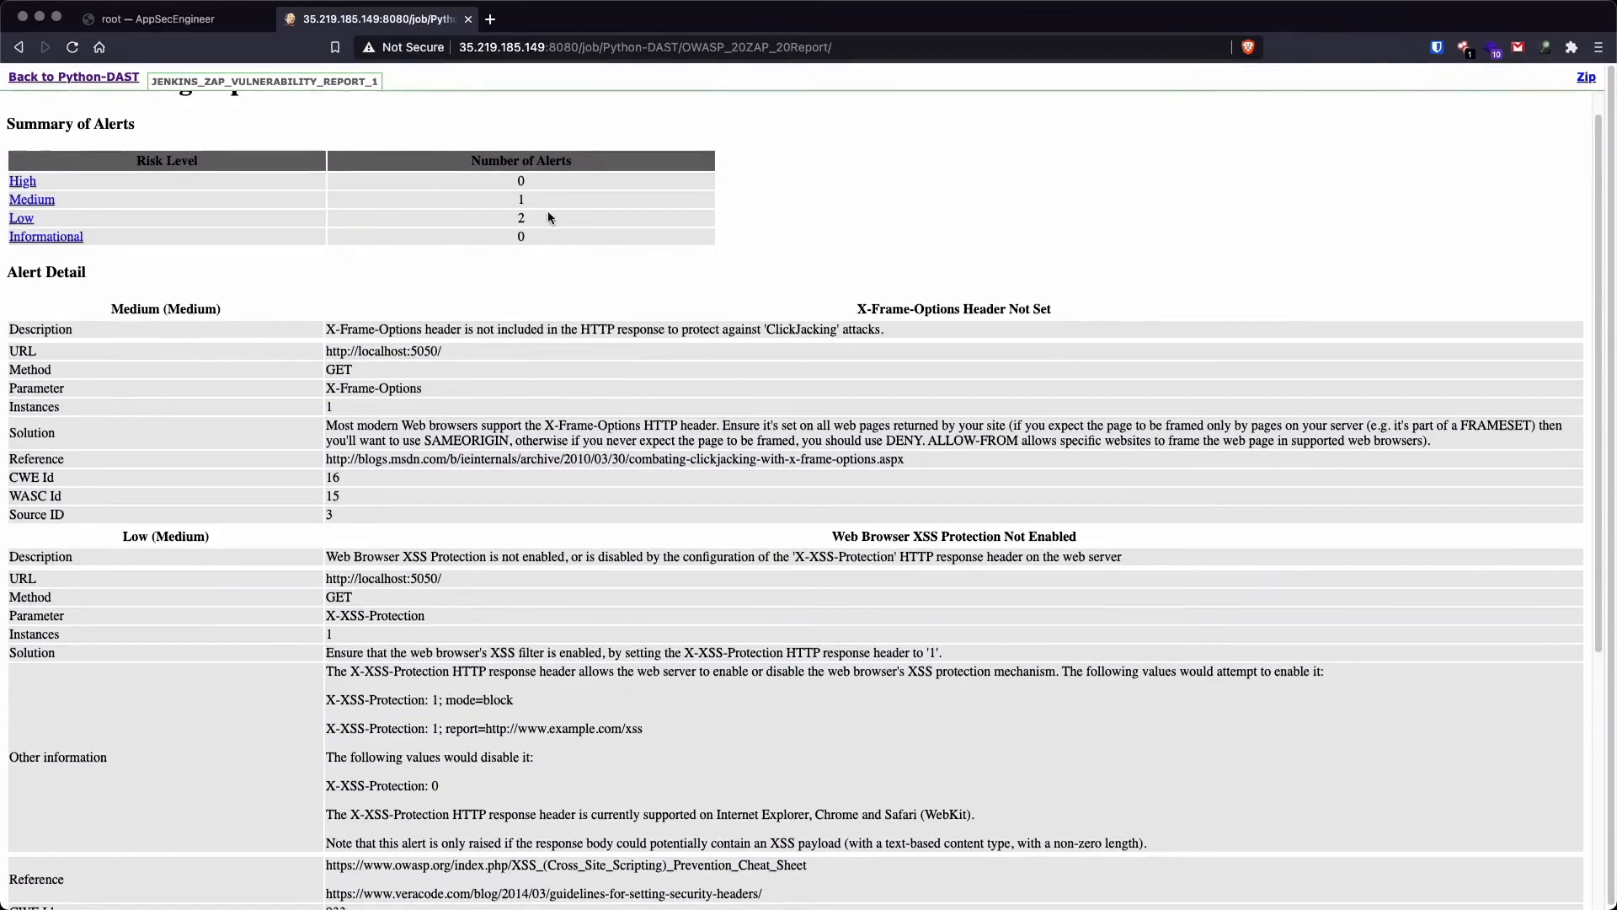
pyautogui.moveTo(634, 502)
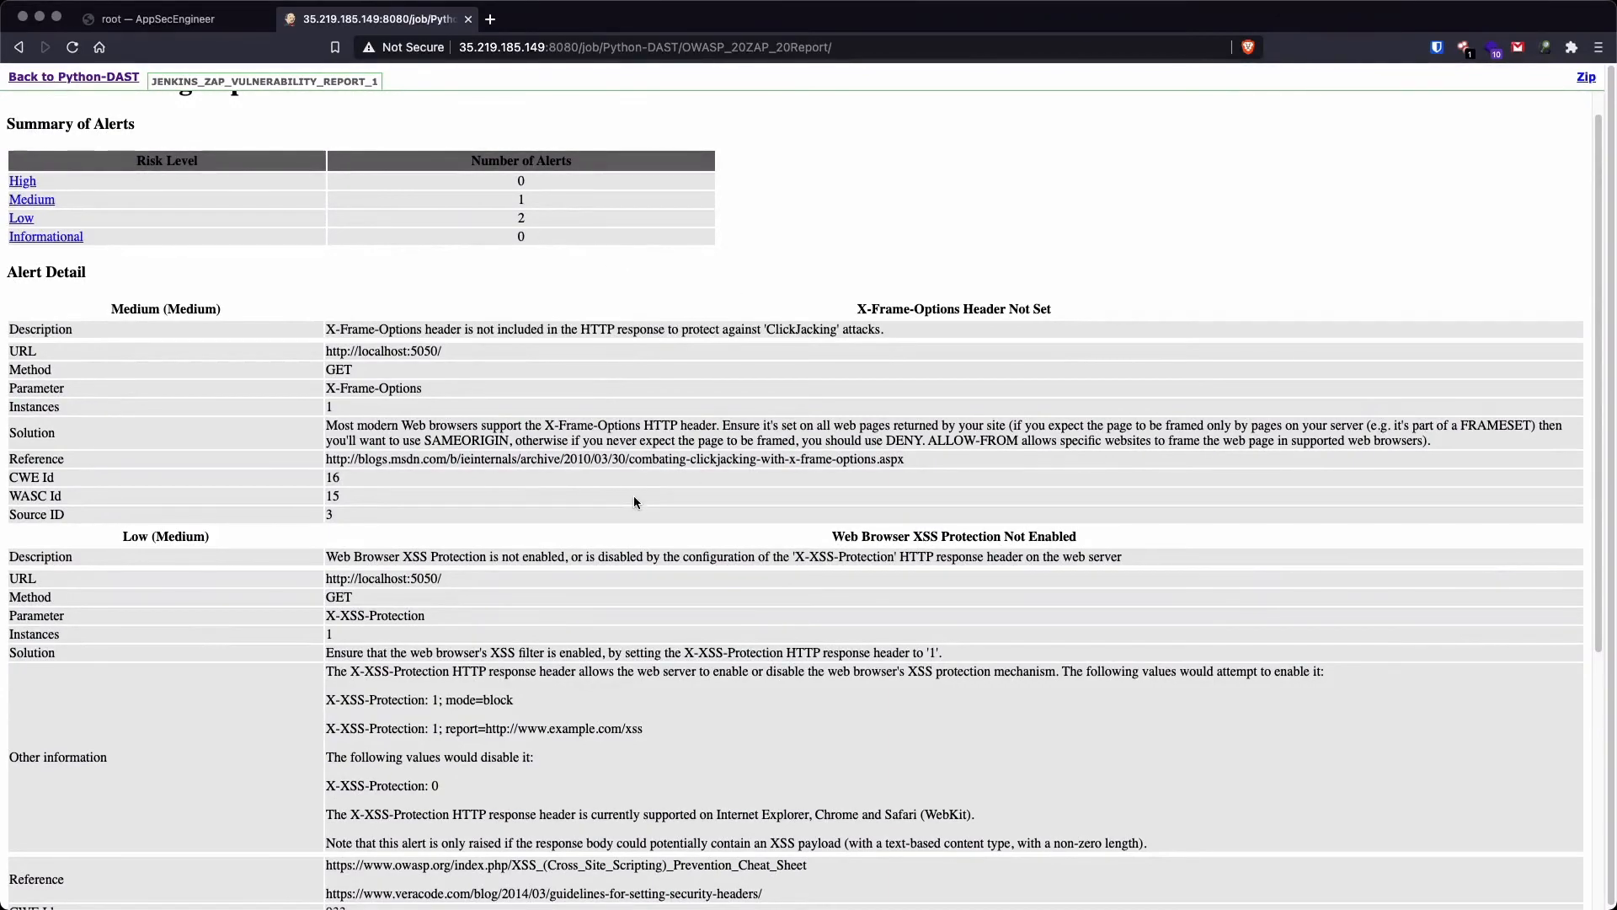
pyautogui.scroll(-3)
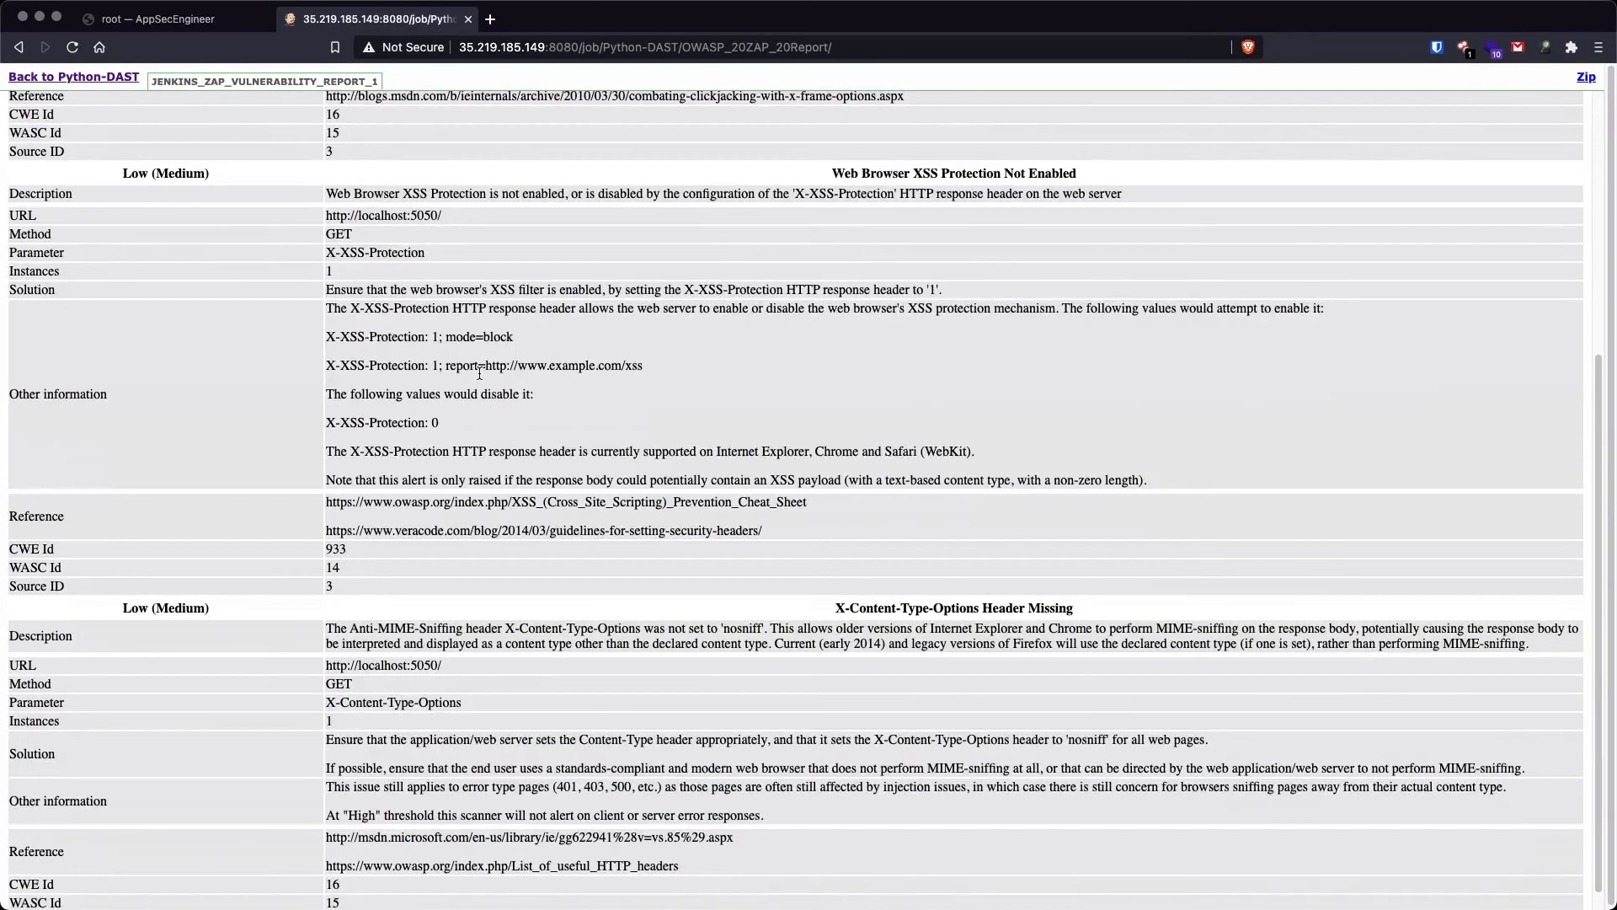